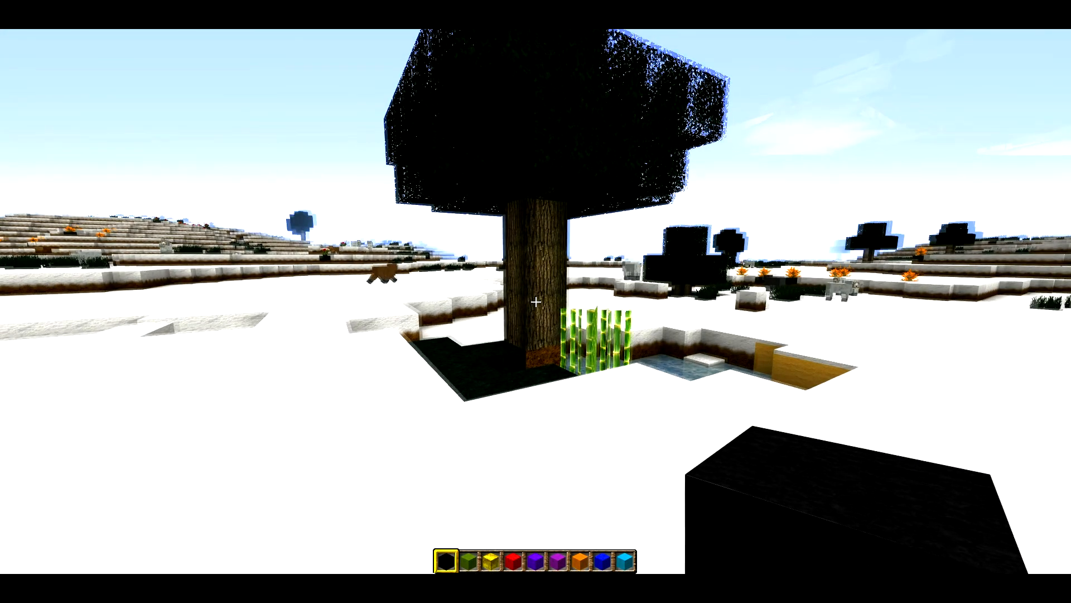
# - Pause and resume, then visit the Video Settings once and leave them
pyautogui.press('Escape')
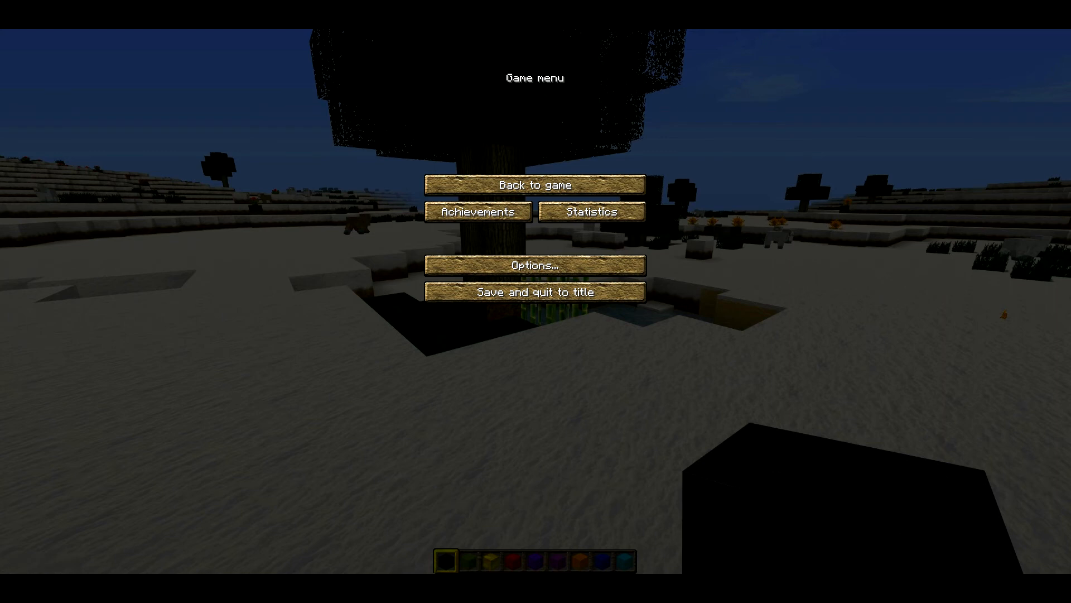
pyautogui.moveTo(632, 327)
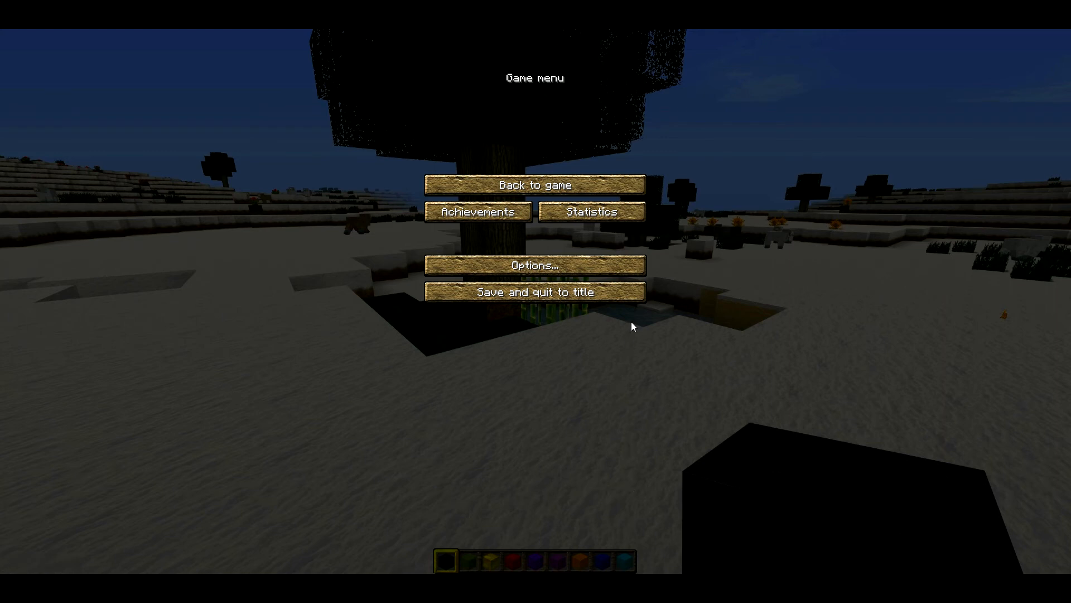
pyautogui.click(535, 184)
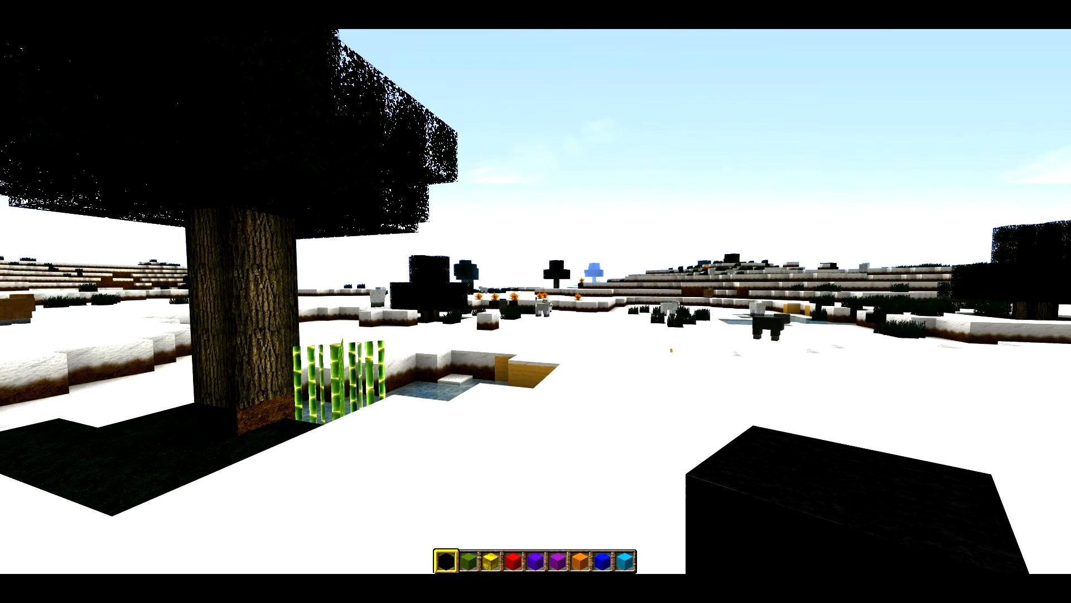
pyautogui.moveTo(536, 302)
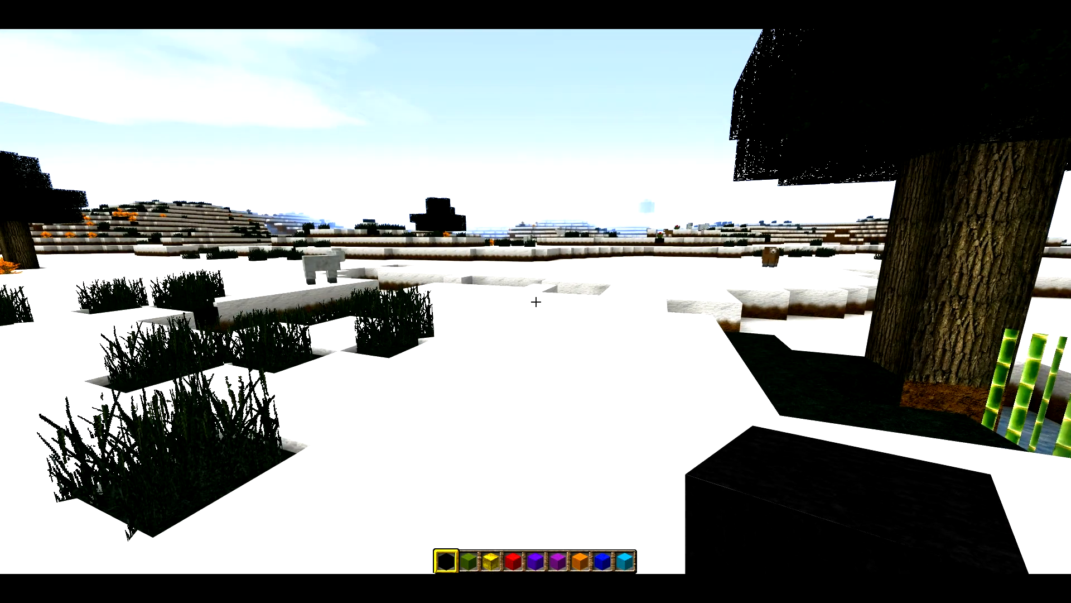
pyautogui.press('Escape')
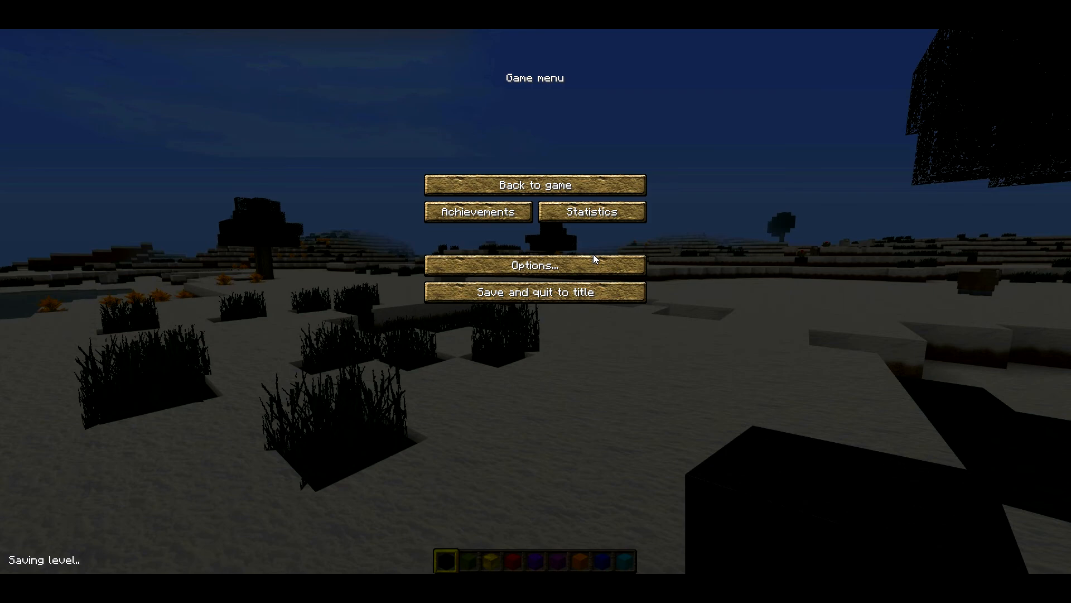
pyautogui.click(534, 265)
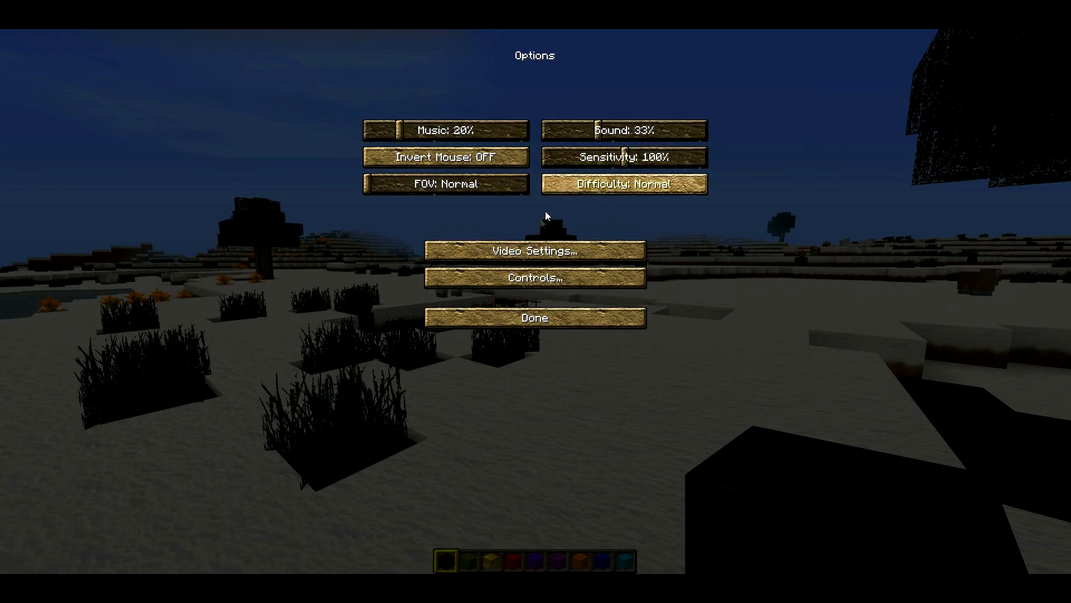
pyautogui.click(534, 250)
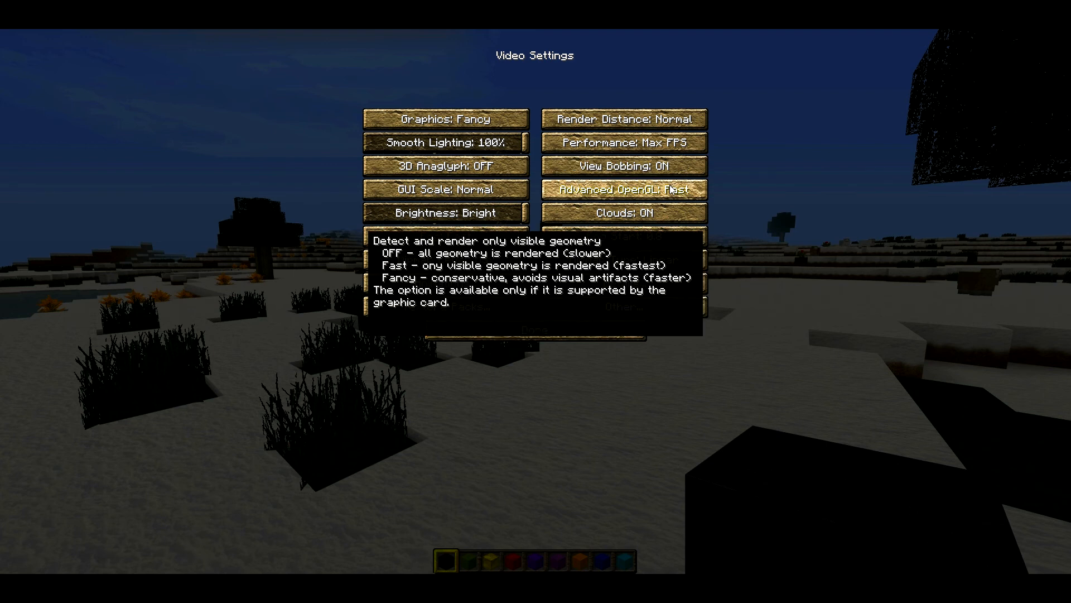
pyautogui.moveTo(730, 157)
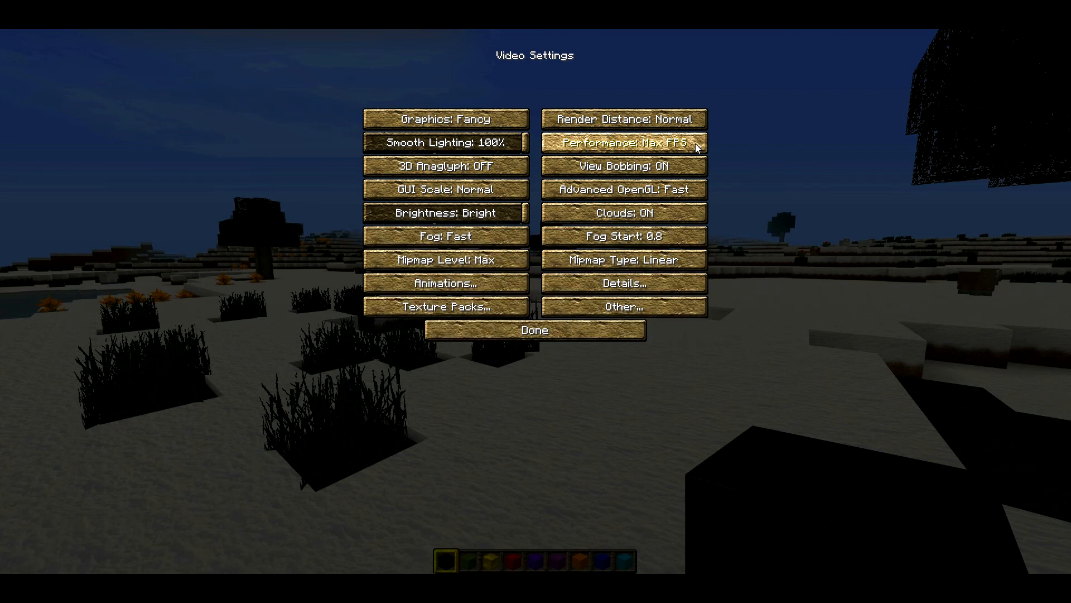
pyautogui.click(623, 120)
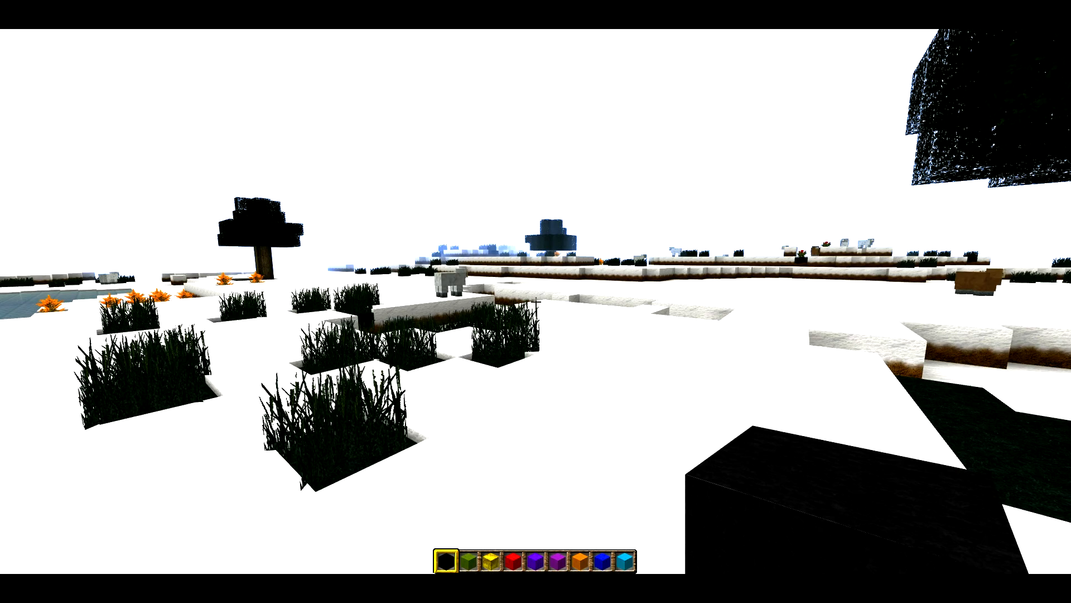
pyautogui.moveTo(536, 302)
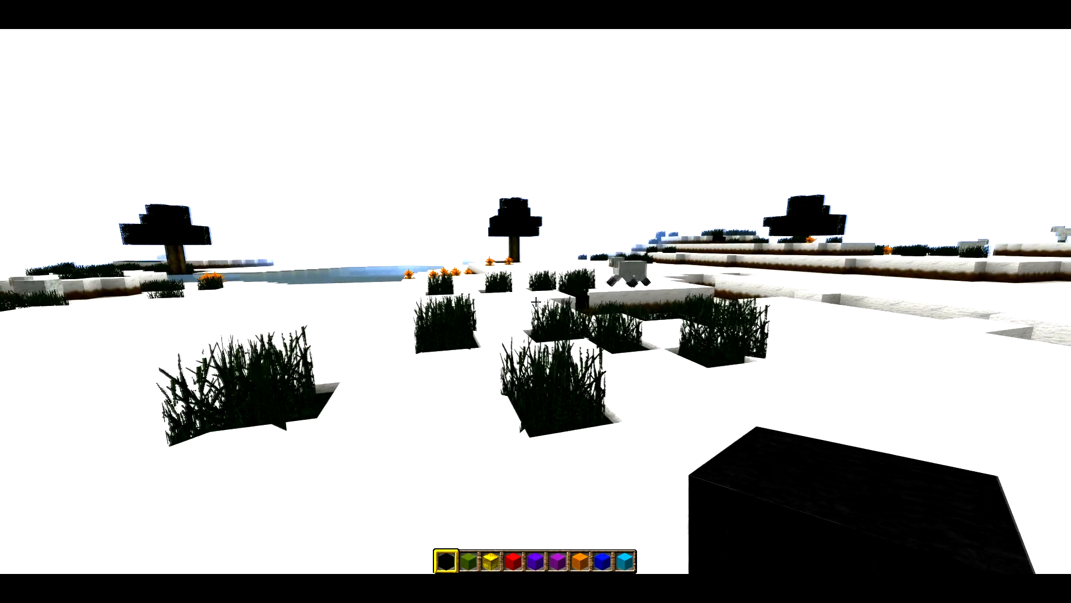
pyautogui.moveTo(535, 301)
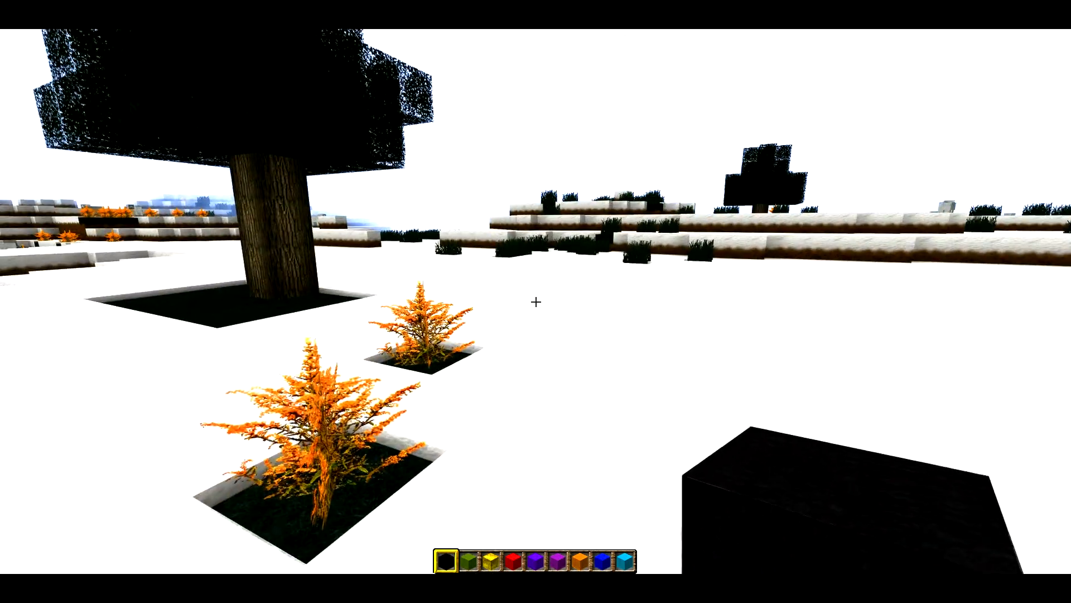
pyautogui.moveTo(536, 301)
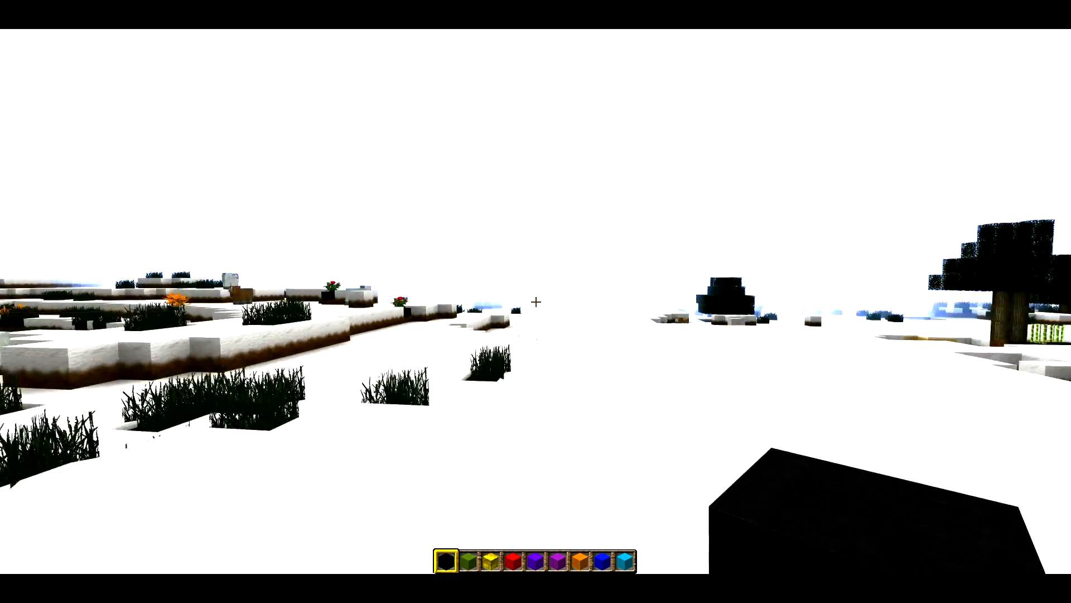
pyautogui.moveTo(535, 301)
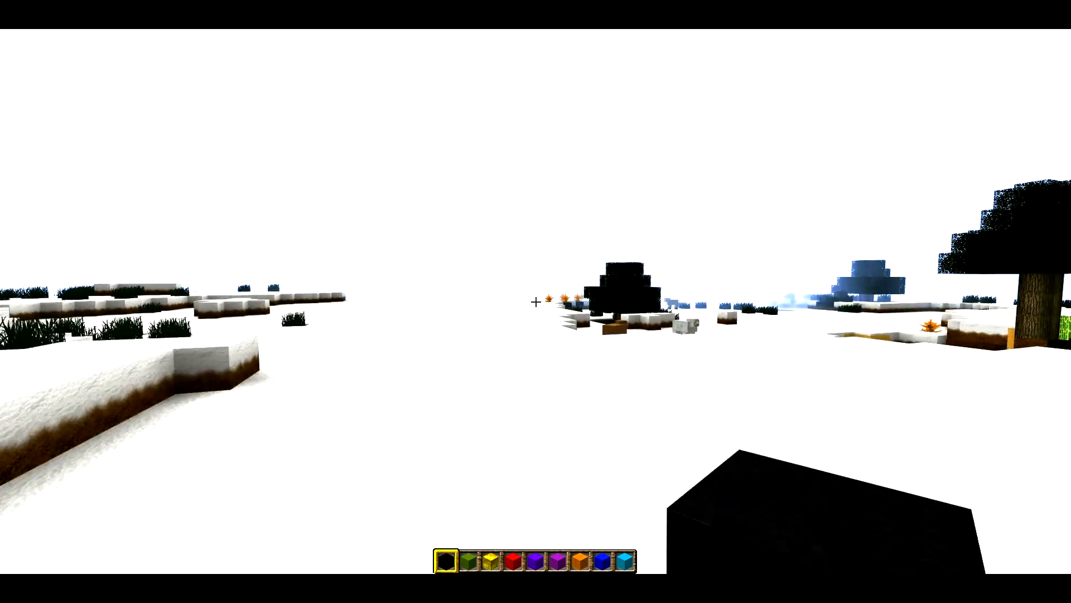
pyautogui.moveTo(536, 302)
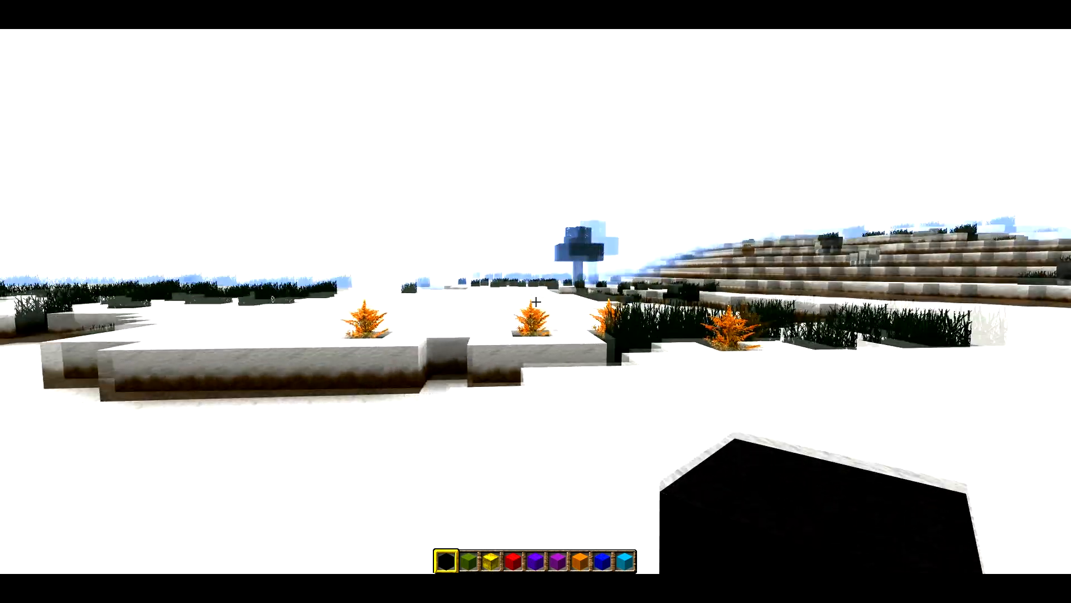
pyautogui.moveTo(535, 301)
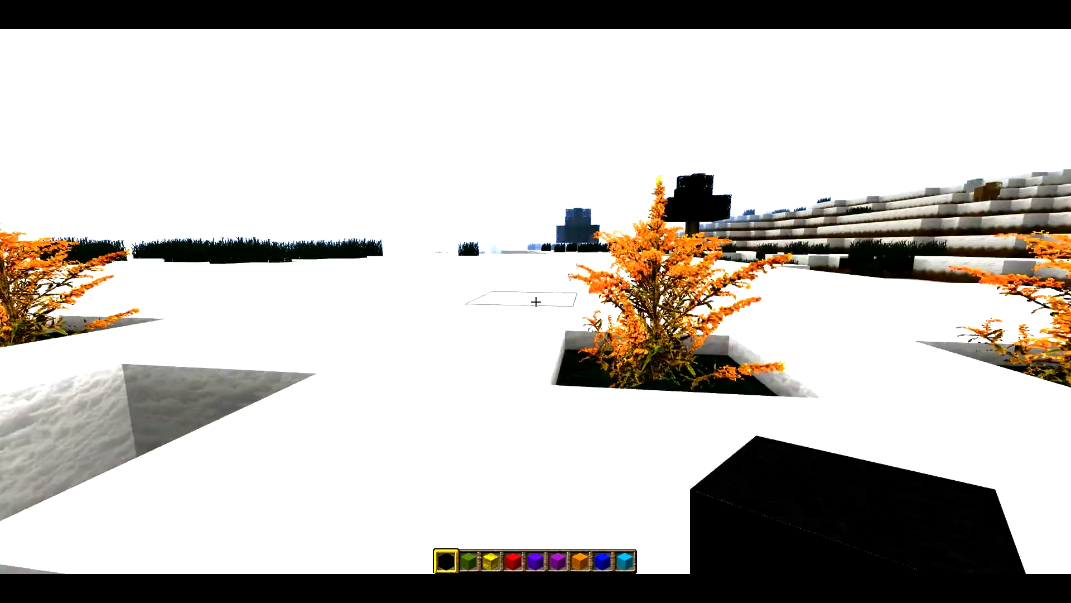
pyautogui.moveTo(535, 301)
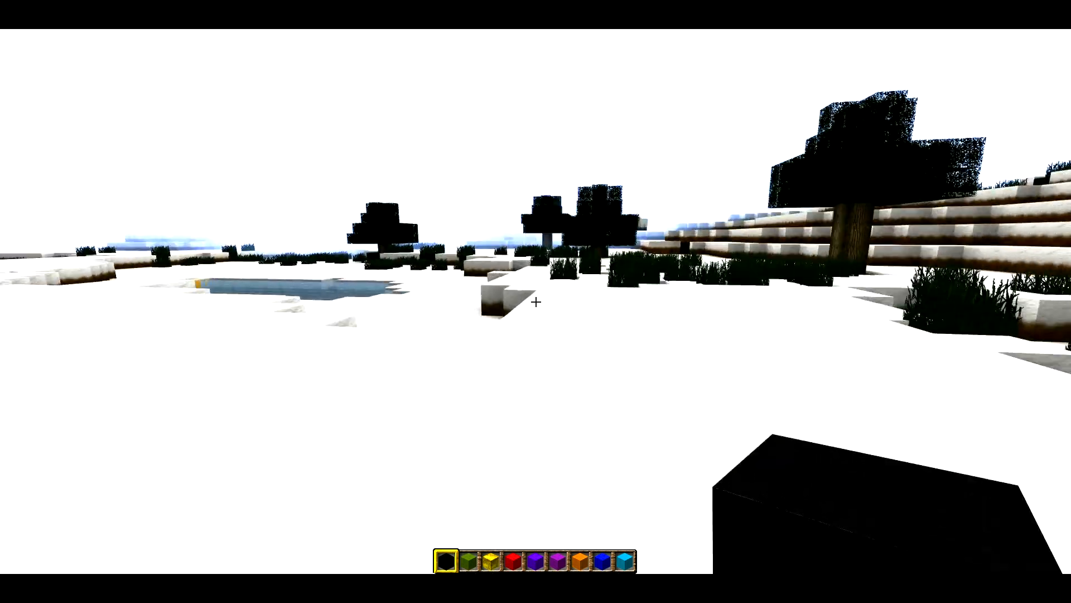
pyautogui.moveTo(535, 300)
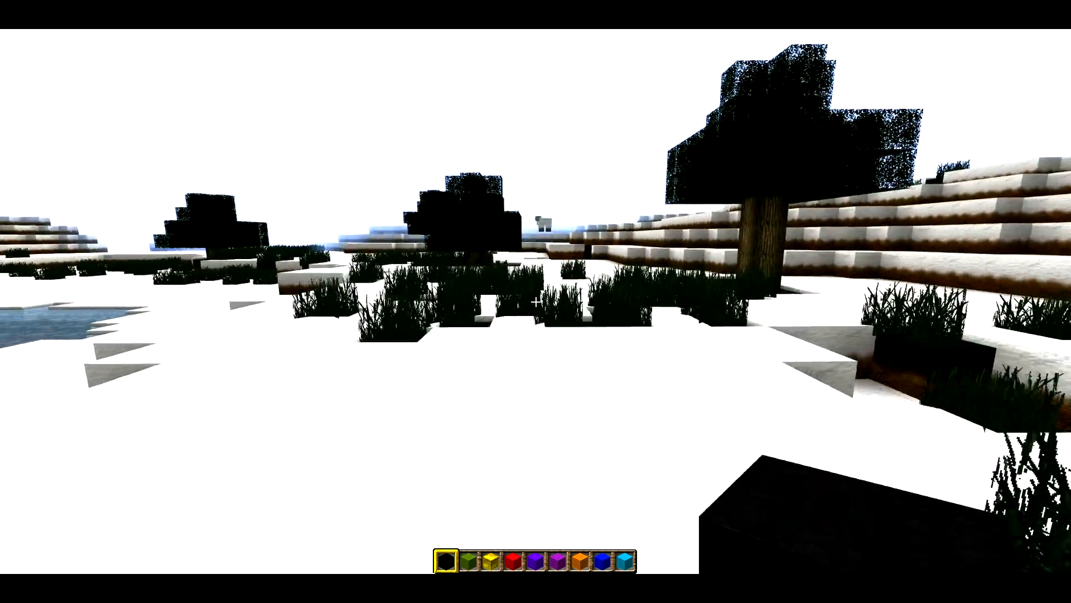
pyautogui.moveTo(535, 302)
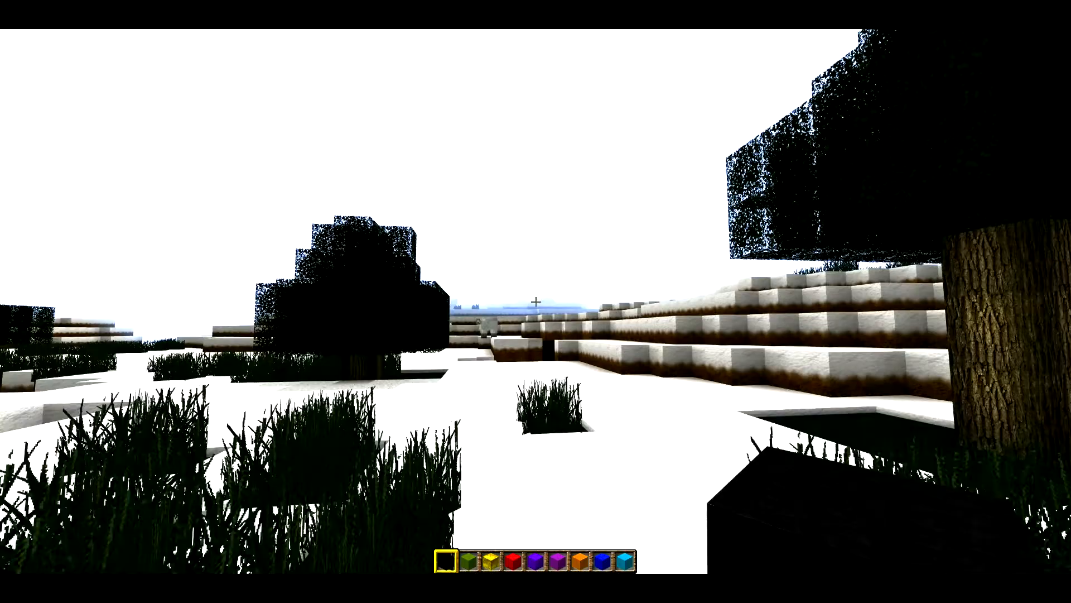
pyautogui.moveTo(535, 301)
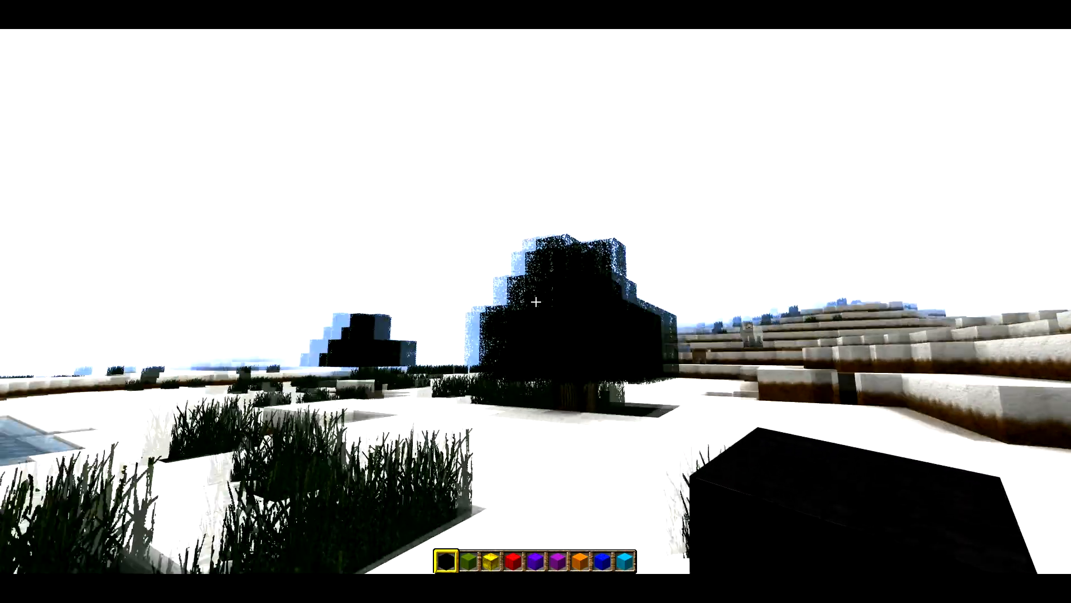
pyautogui.moveTo(535, 302)
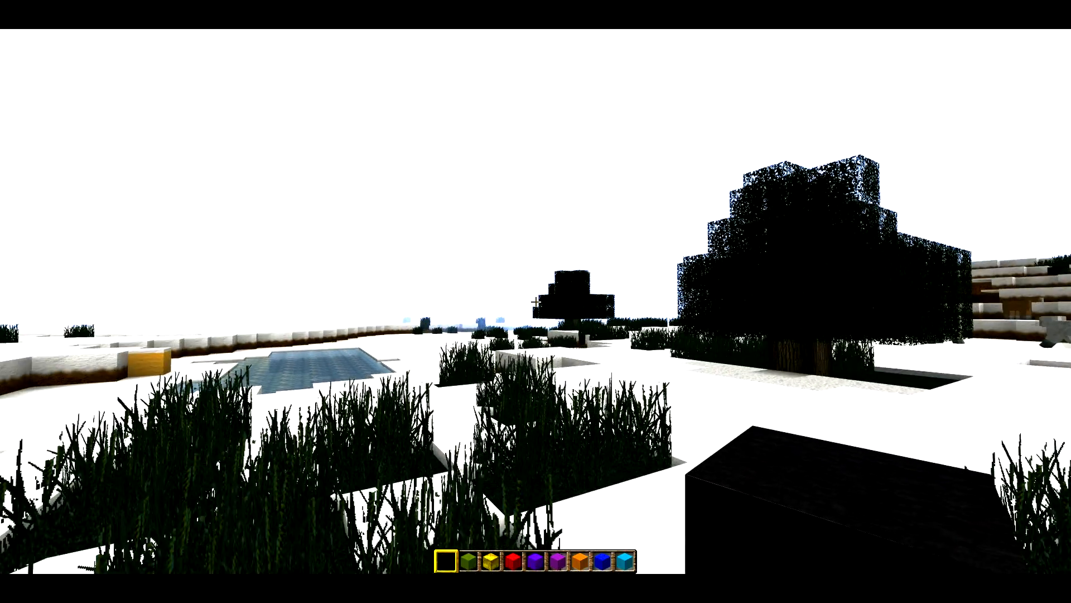
pyautogui.moveTo(536, 302)
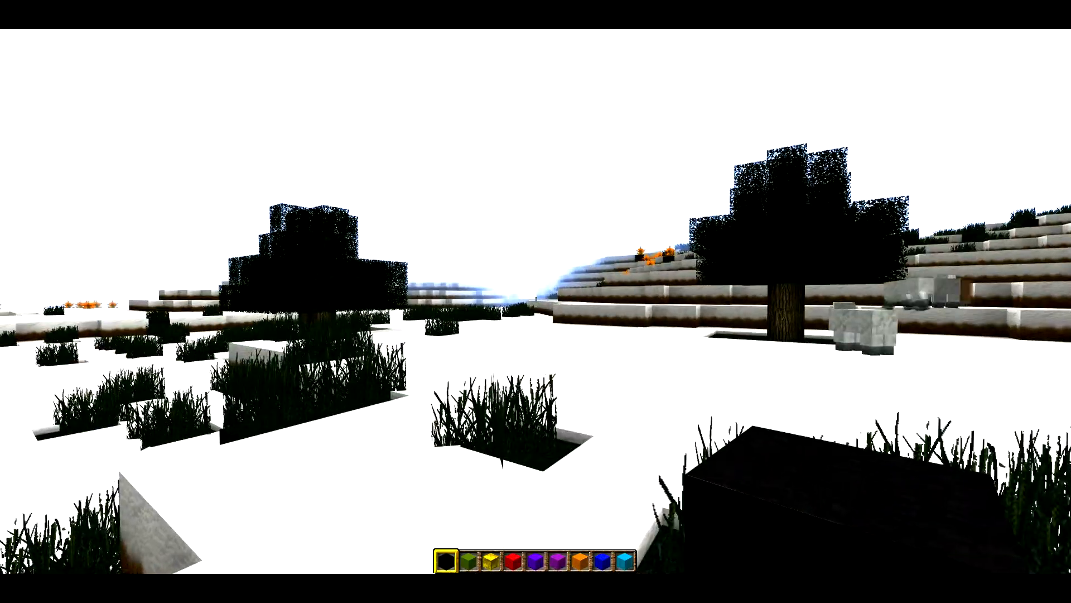
pyautogui.moveTo(535, 301)
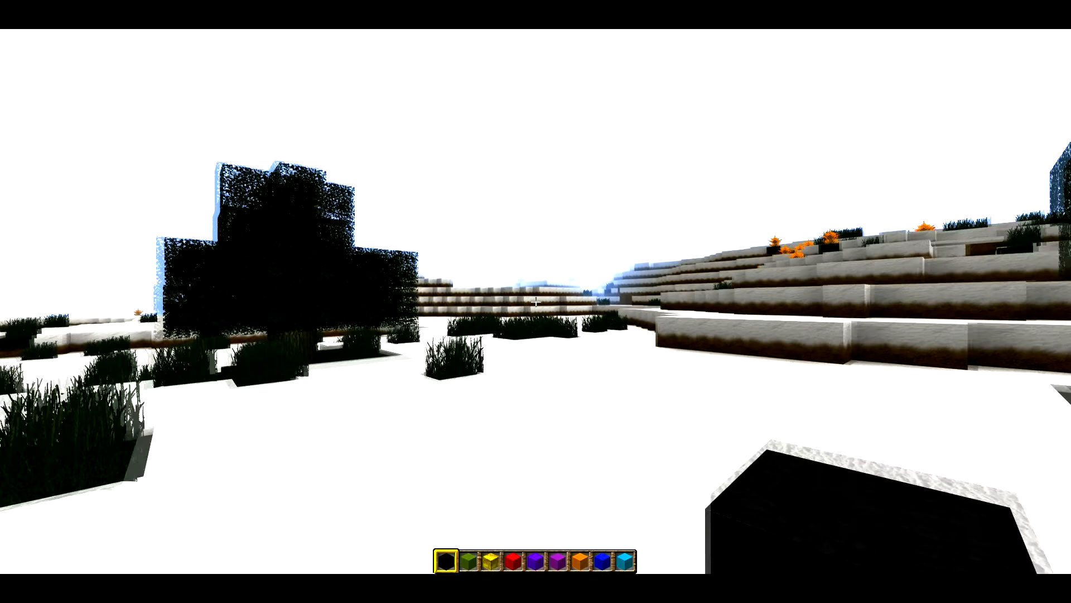
pyautogui.moveTo(536, 302)
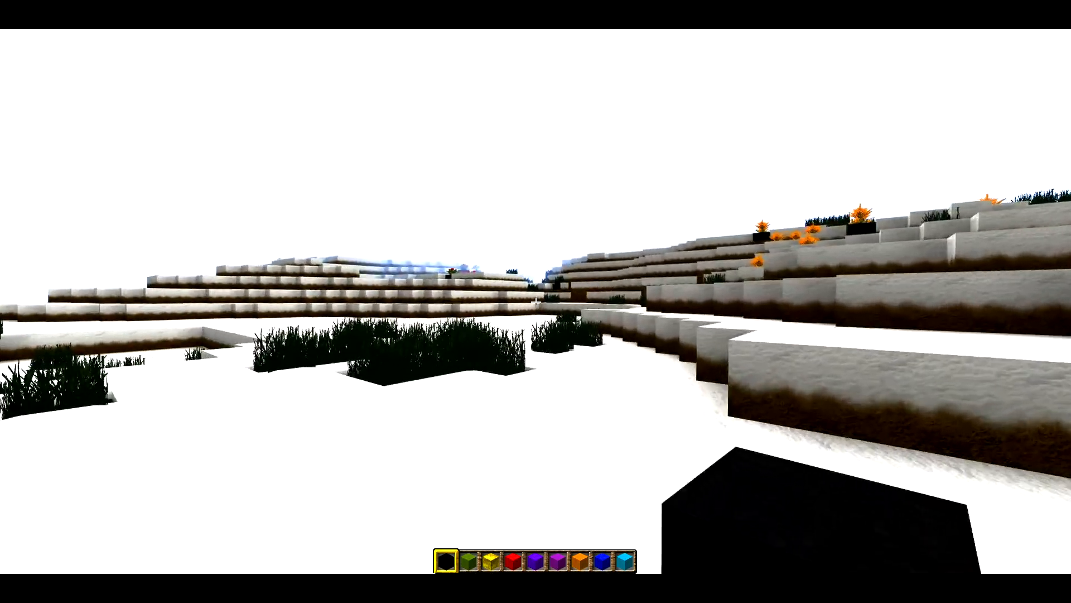
pyautogui.moveTo(536, 302)
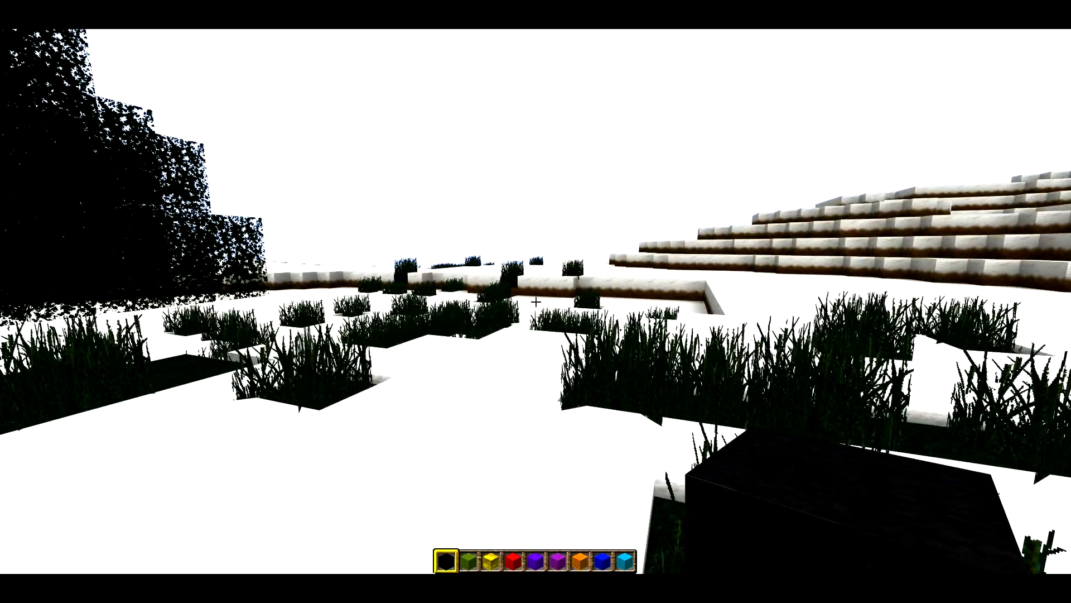
# - Pause again and reach the Detail Settings page from Video Settings
pyautogui.press('Escape')
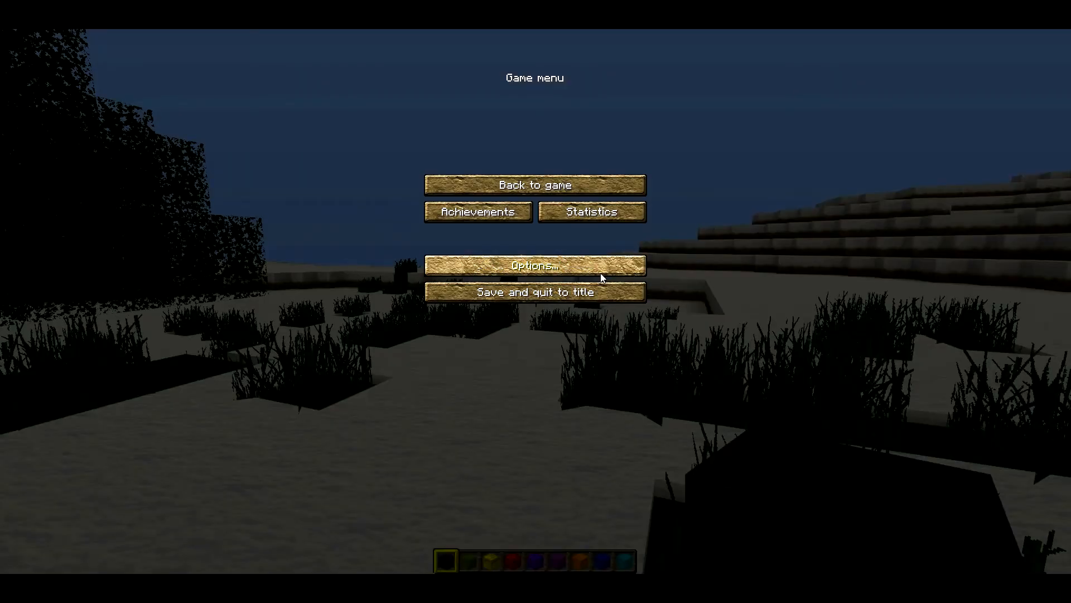
pyautogui.click(534, 265)
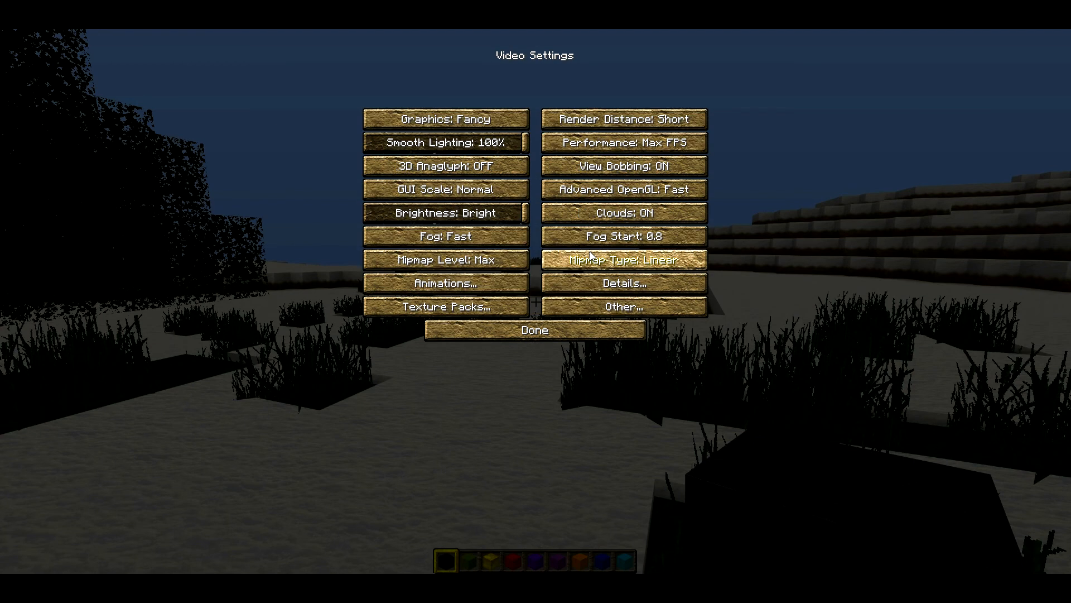
pyautogui.click(622, 283)
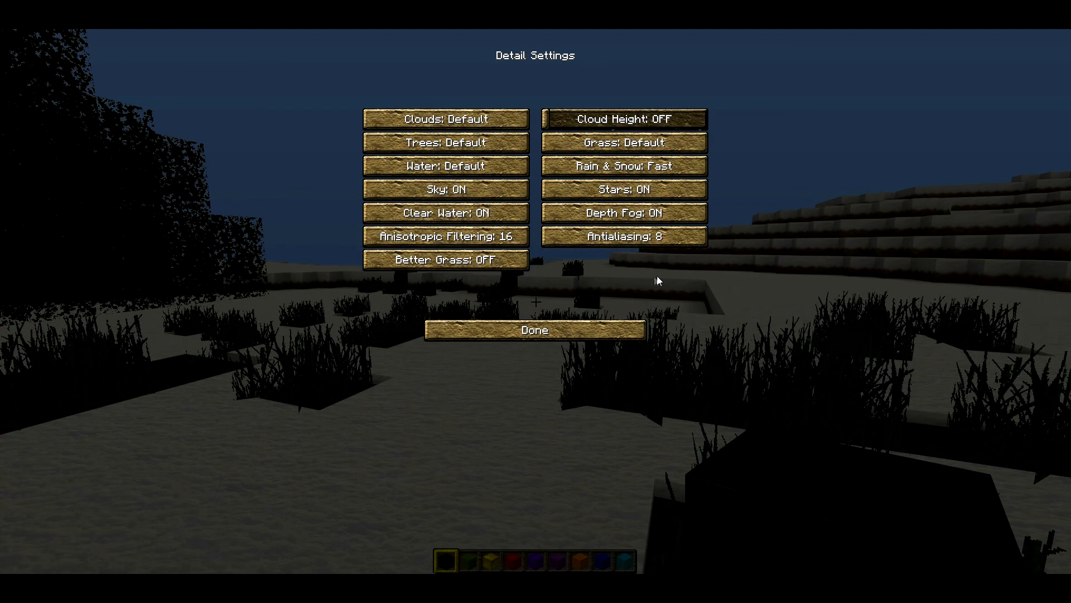
pyautogui.moveTo(623, 235)
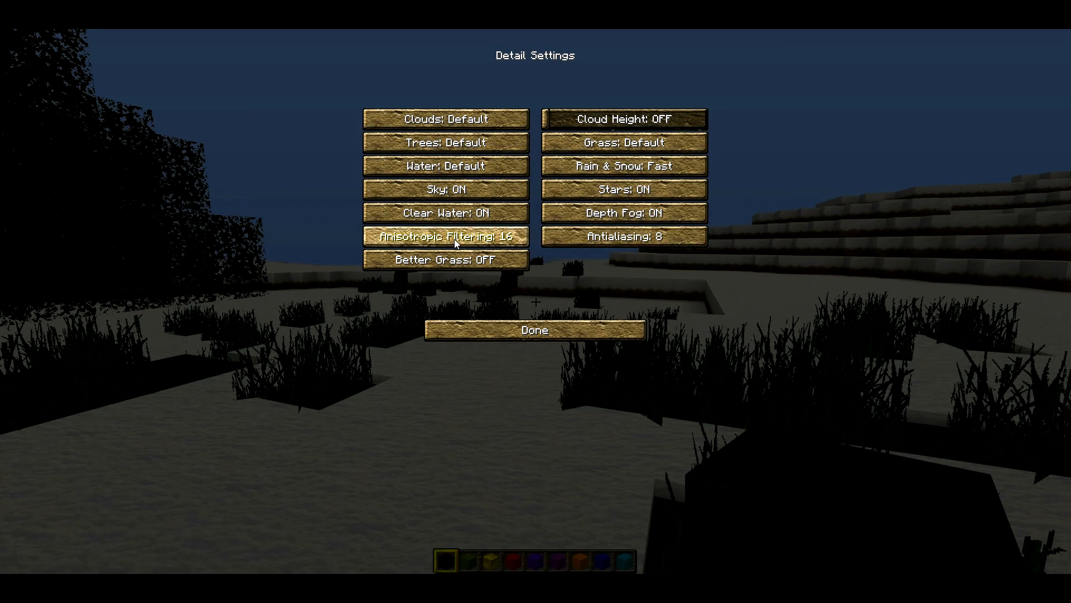
pyautogui.moveTo(445, 235)
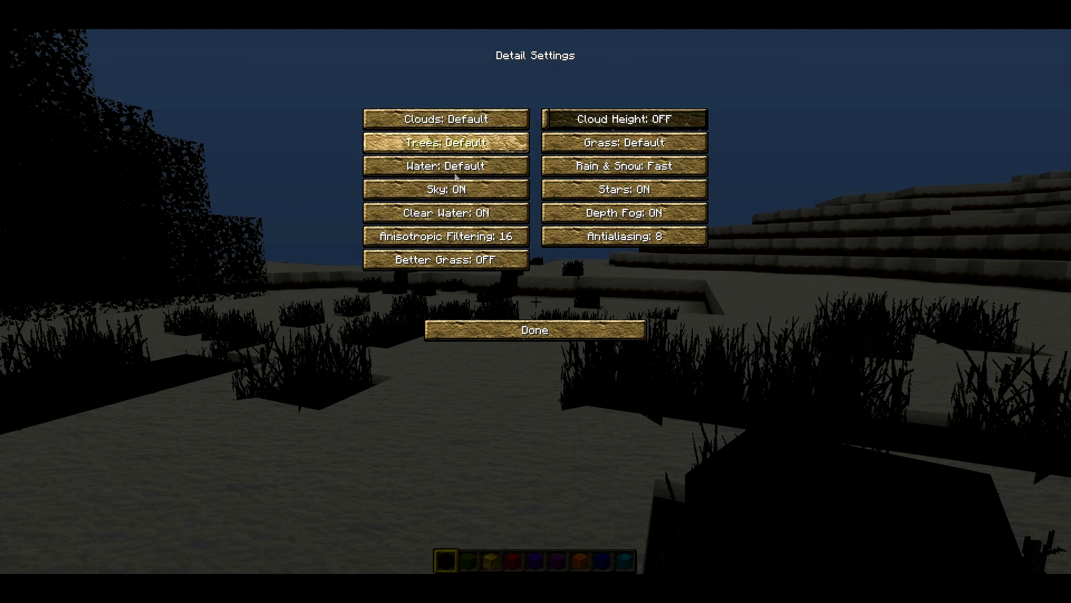
pyautogui.moveTo(447, 165)
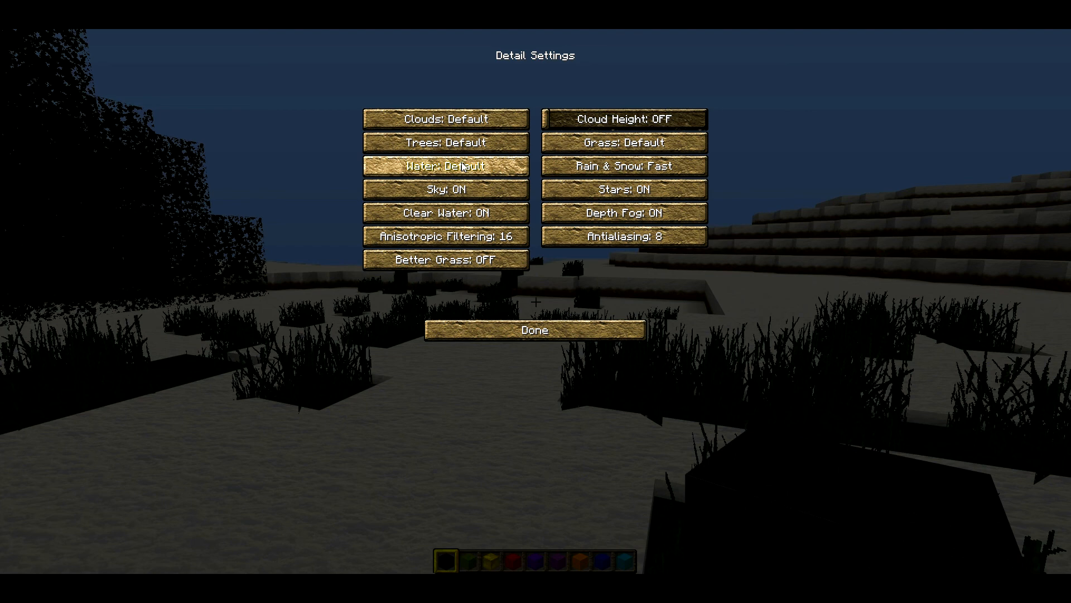
# - Set Clouds and Trees detail to Fast and return to the snowy world
pyautogui.click(445, 119)
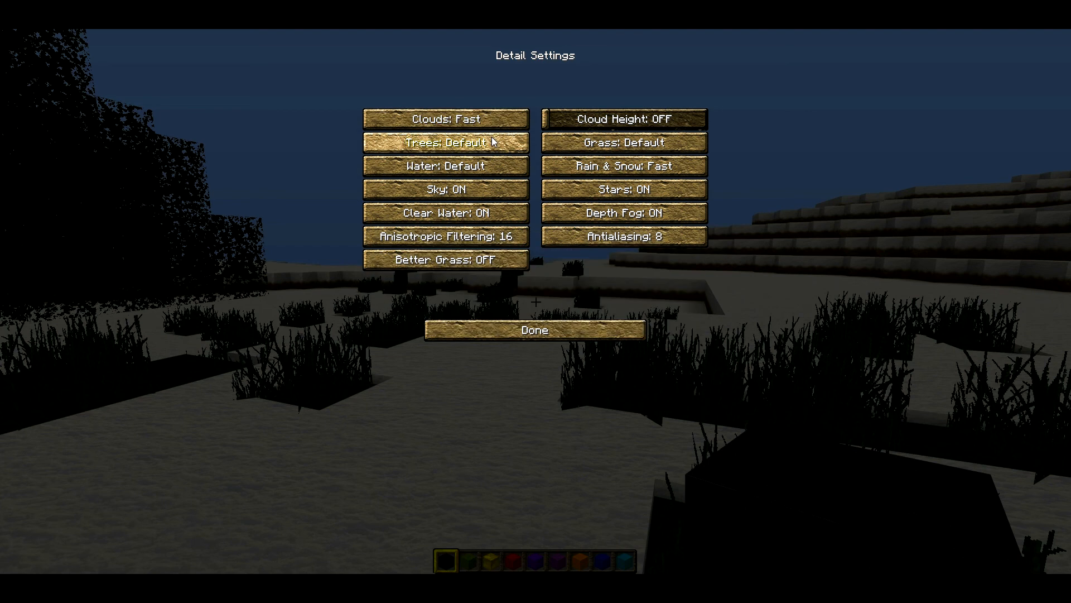
pyautogui.click(445, 143)
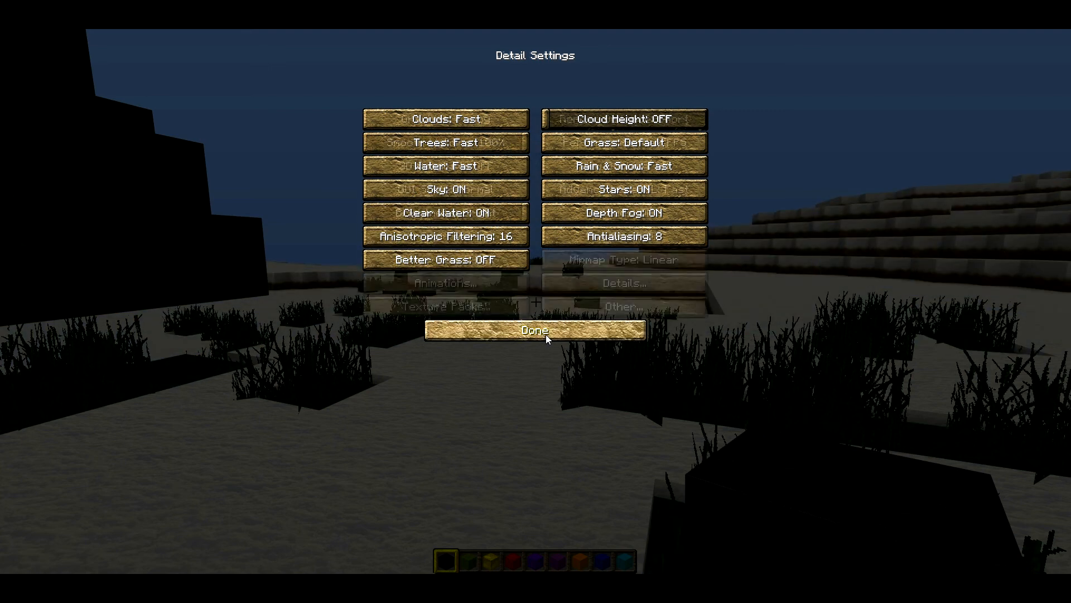
pyautogui.click(535, 331)
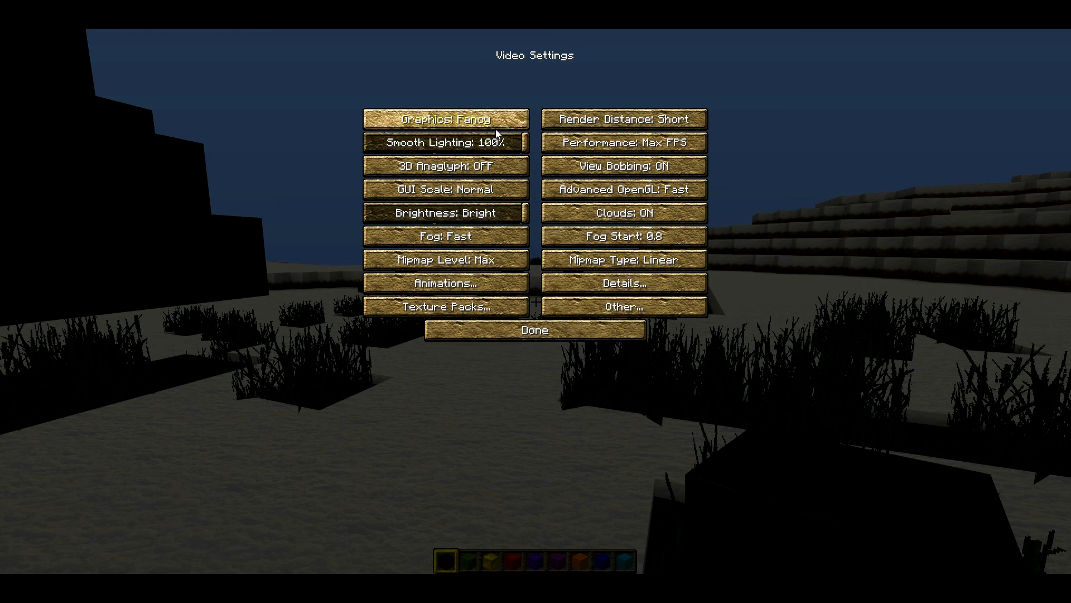
pyautogui.click(535, 329)
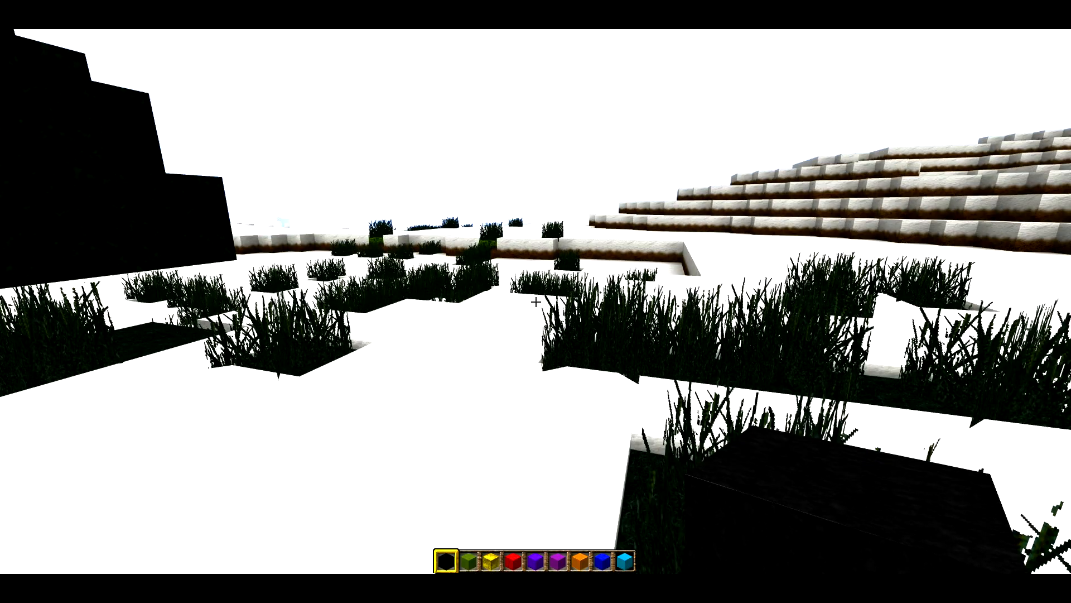
pyautogui.moveTo(536, 301)
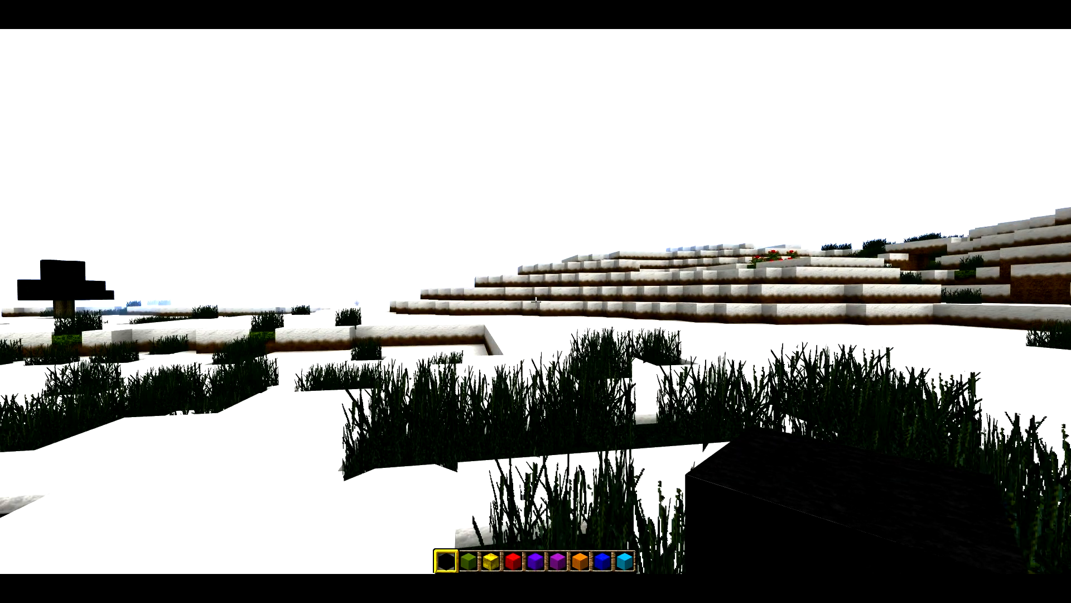
pyautogui.moveTo(536, 301)
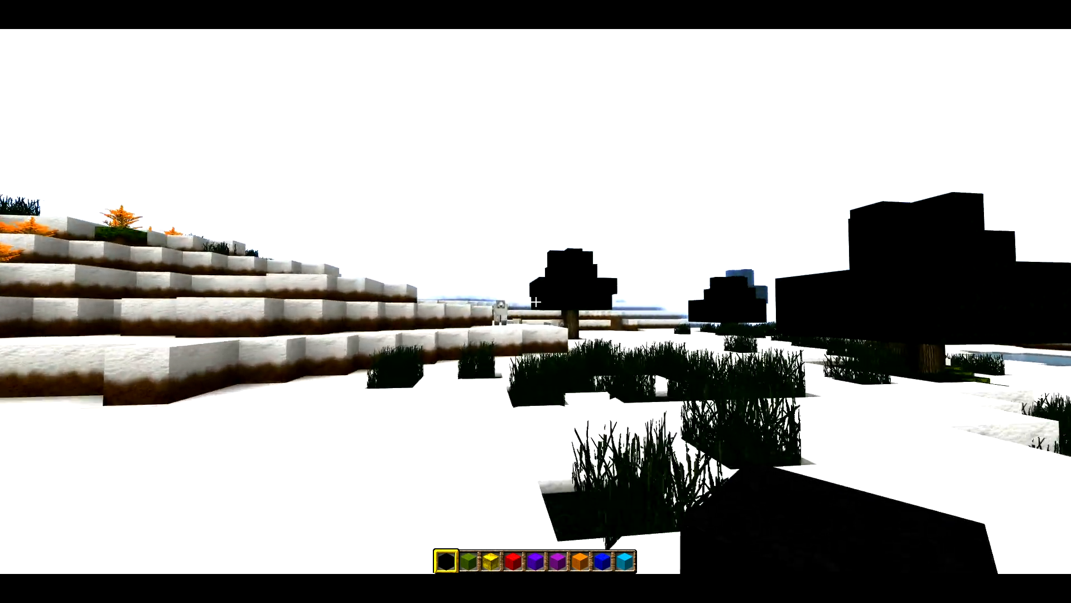
pyautogui.moveTo(535, 301)
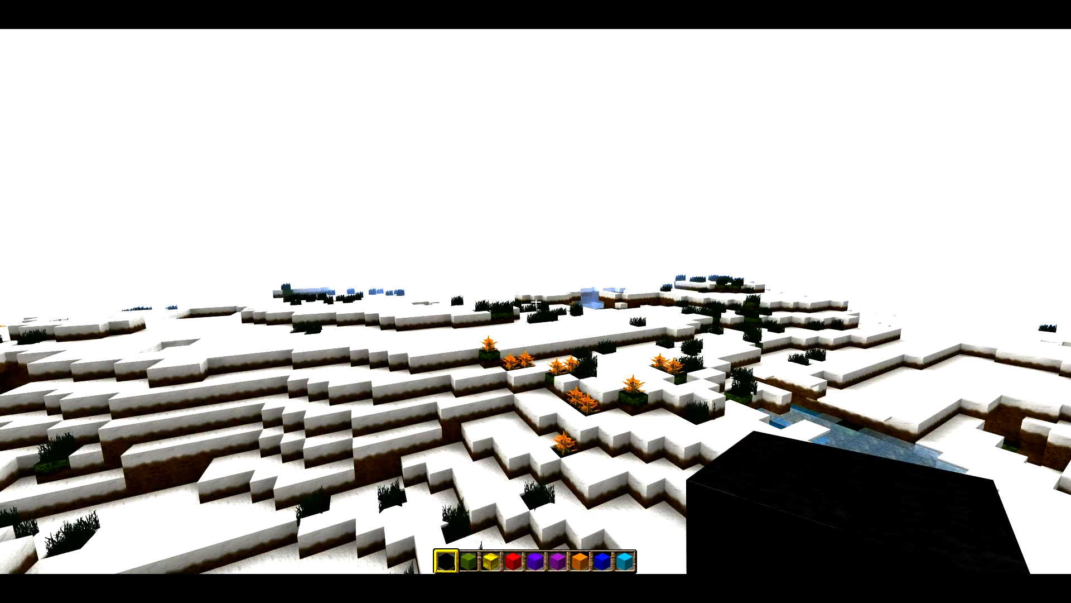
pyautogui.moveTo(536, 301)
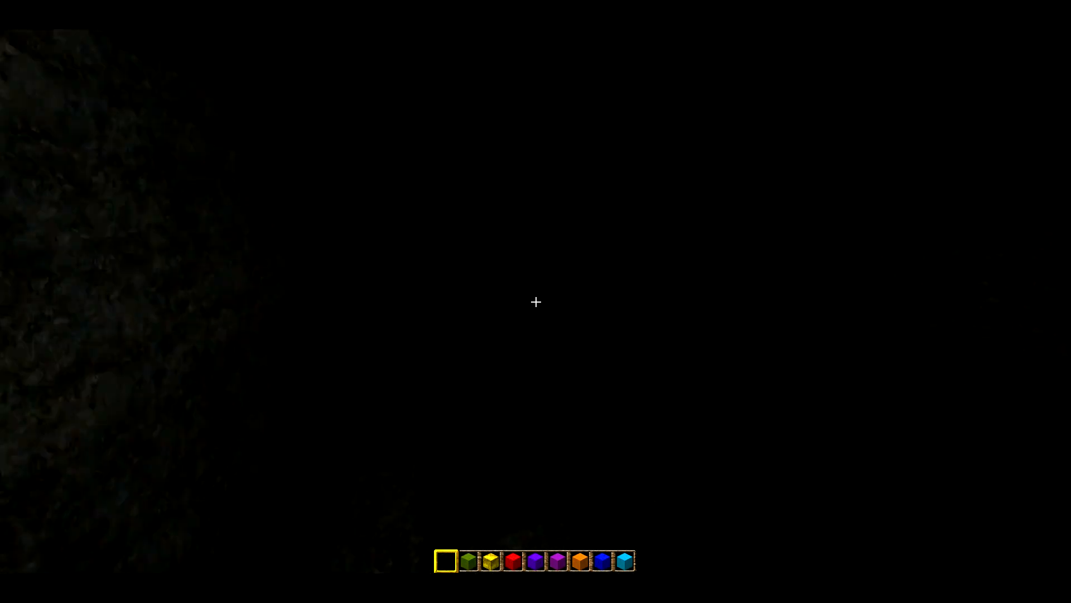
pyautogui.moveTo(536, 301)
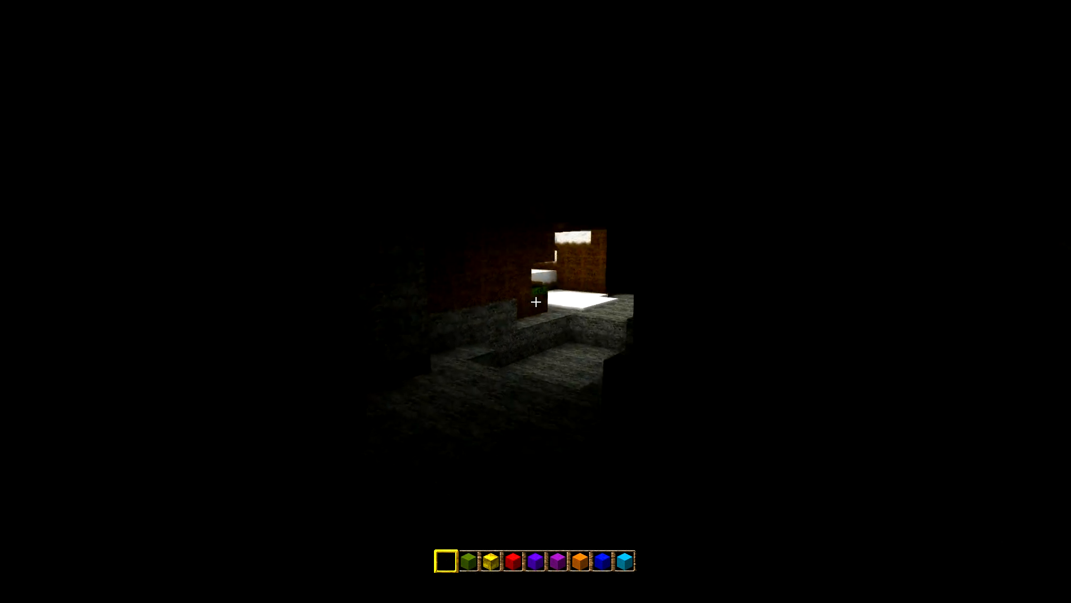
pyautogui.moveTo(536, 301)
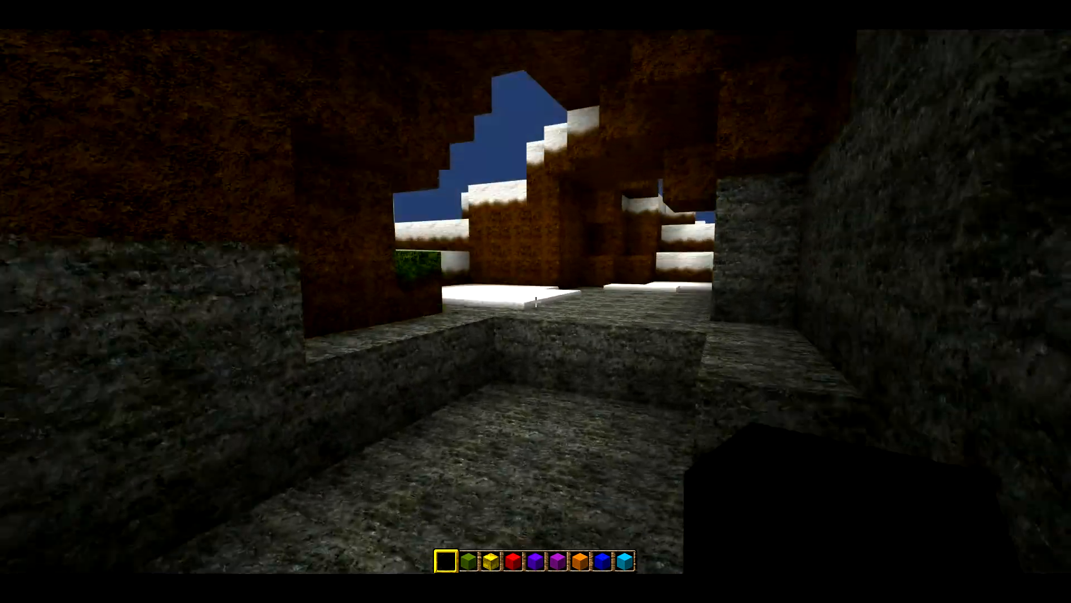
pyautogui.moveTo(536, 301)
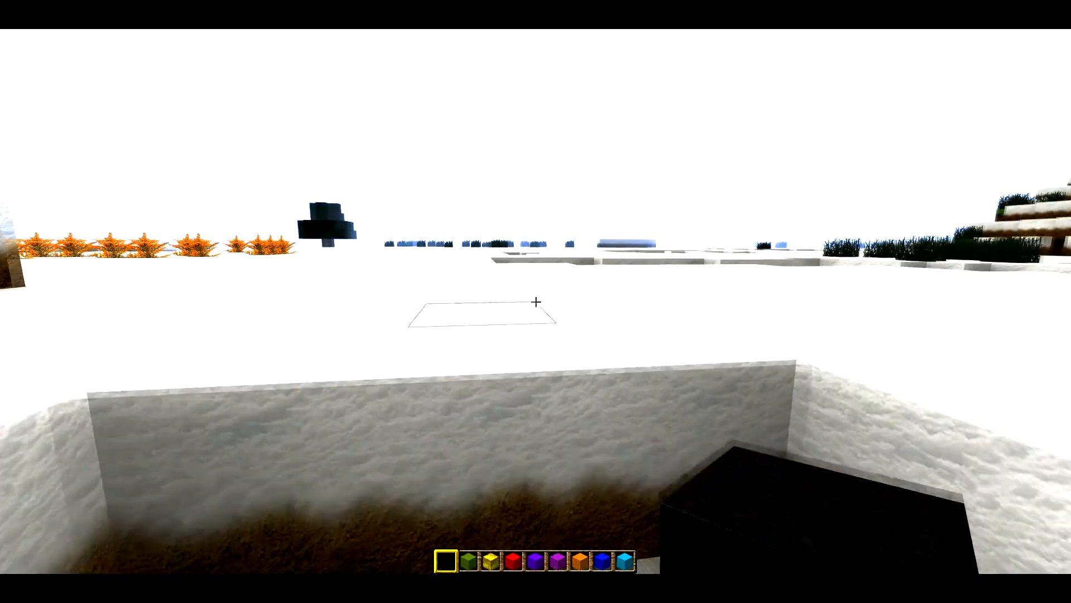
pyautogui.moveTo(536, 301)
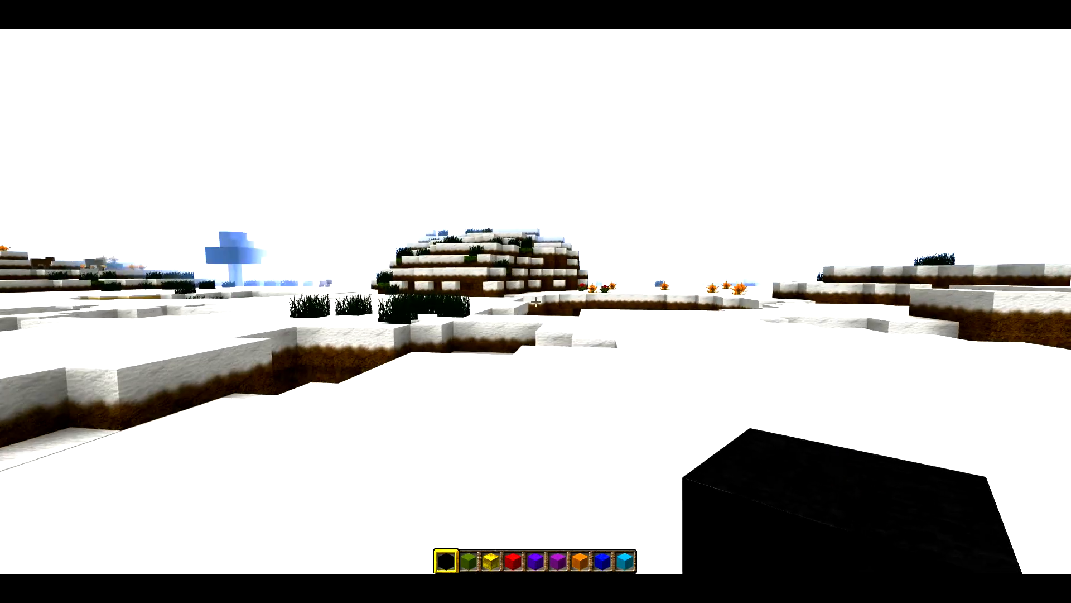
pyautogui.moveTo(536, 302)
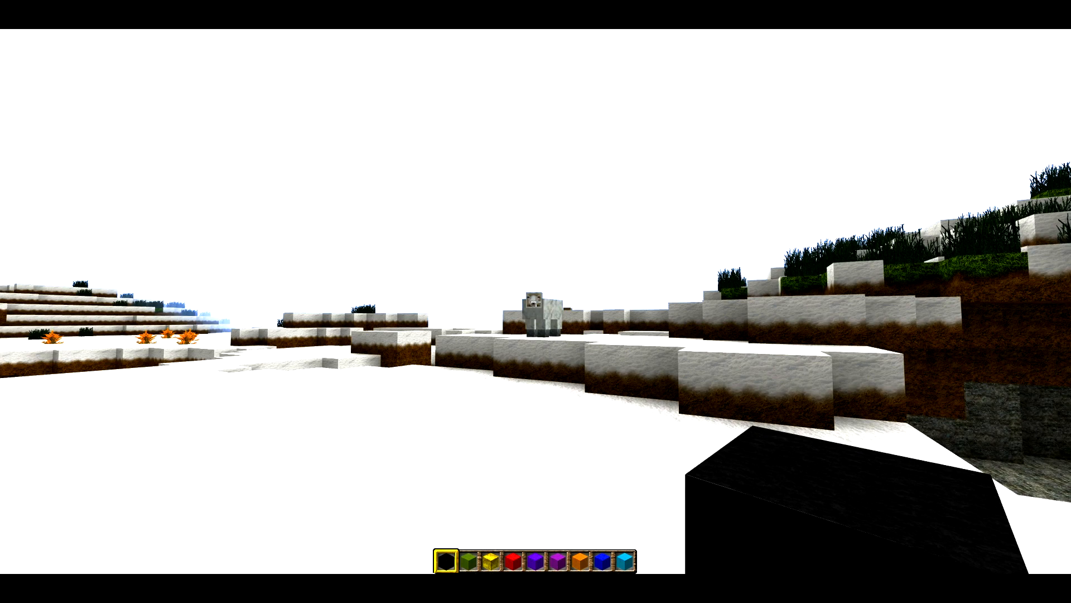
pyautogui.moveTo(535, 301)
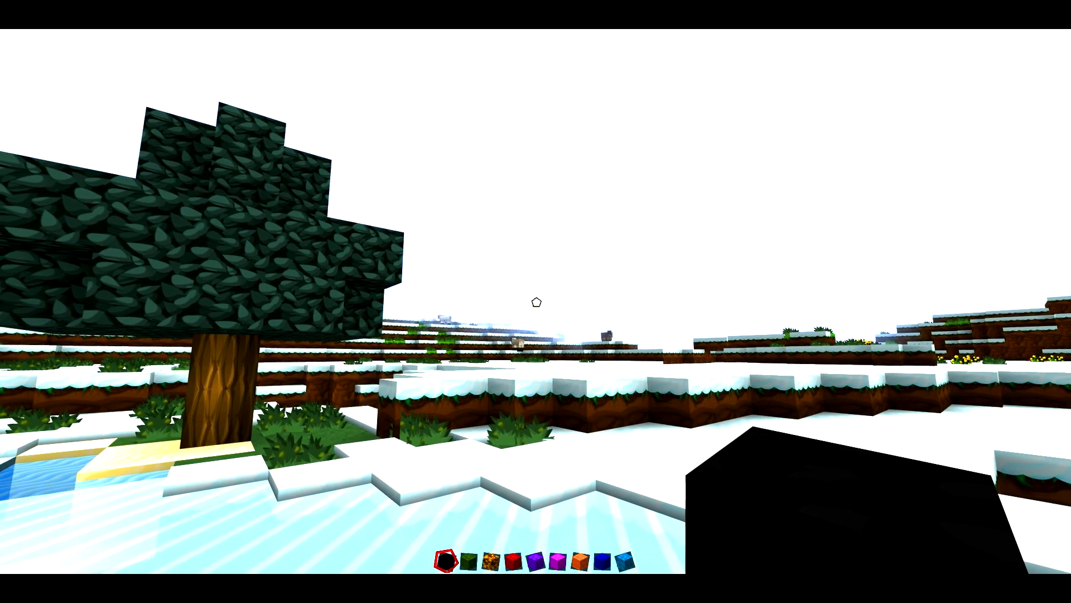
pyautogui.moveTo(535, 301)
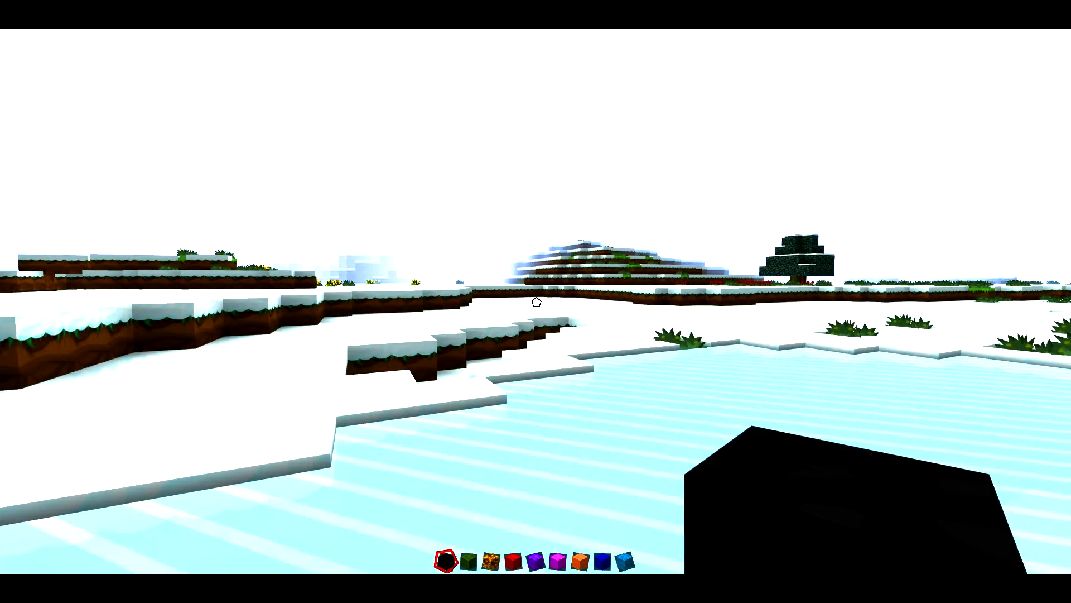
pyautogui.moveTo(536, 302)
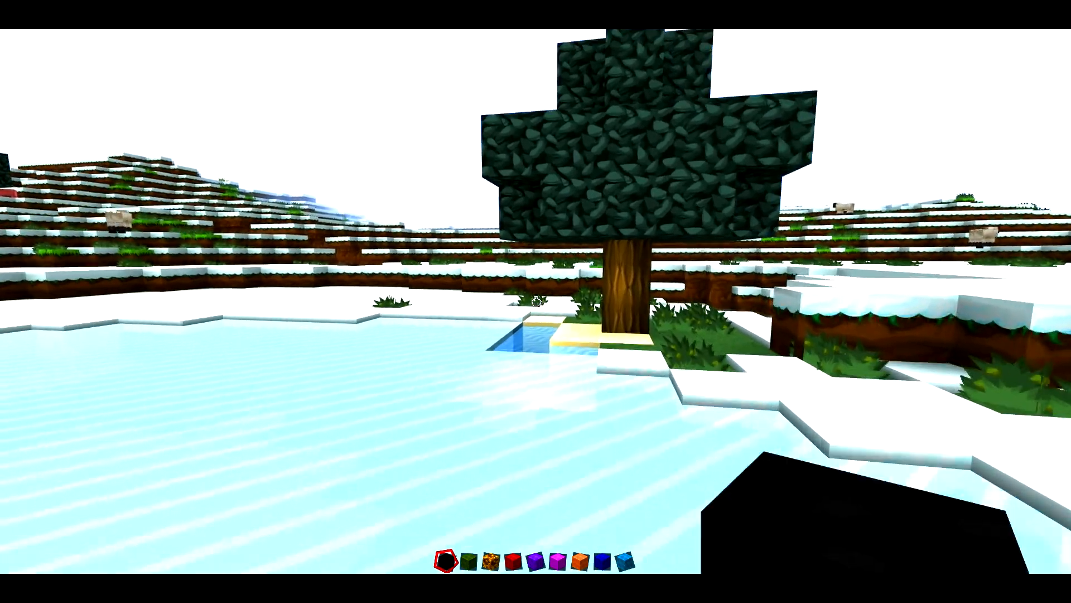
pyautogui.moveTo(536, 302)
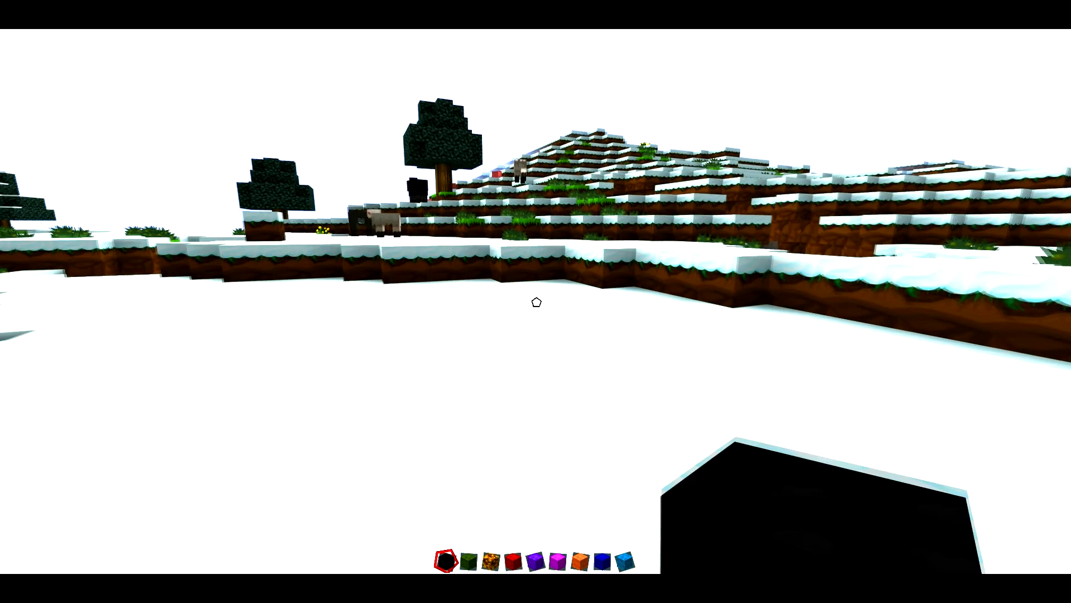
pyautogui.moveTo(536, 302)
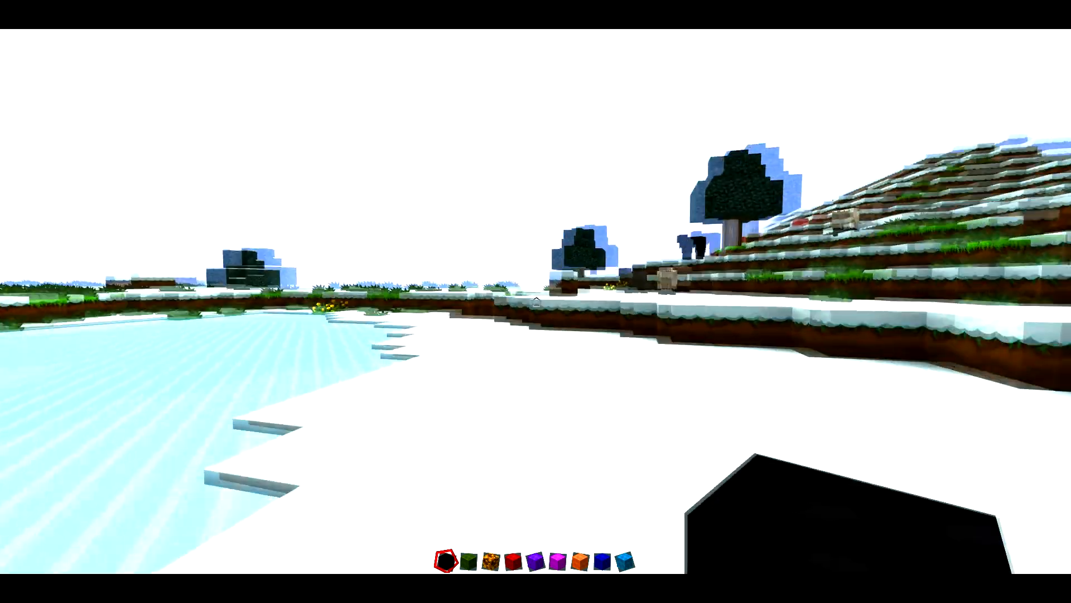
pyautogui.moveTo(536, 302)
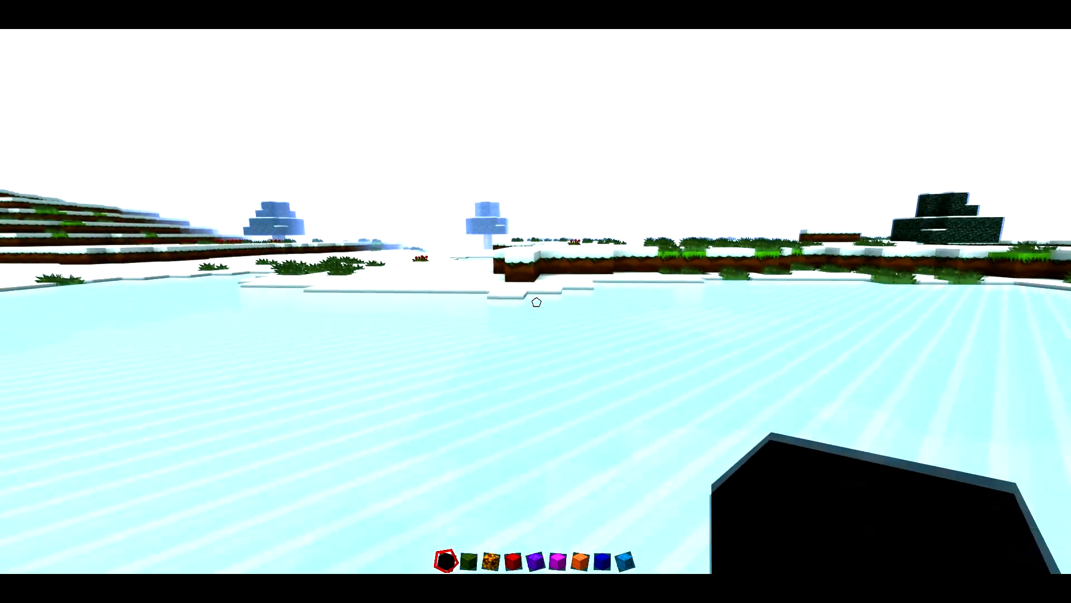
pyautogui.moveTo(536, 301)
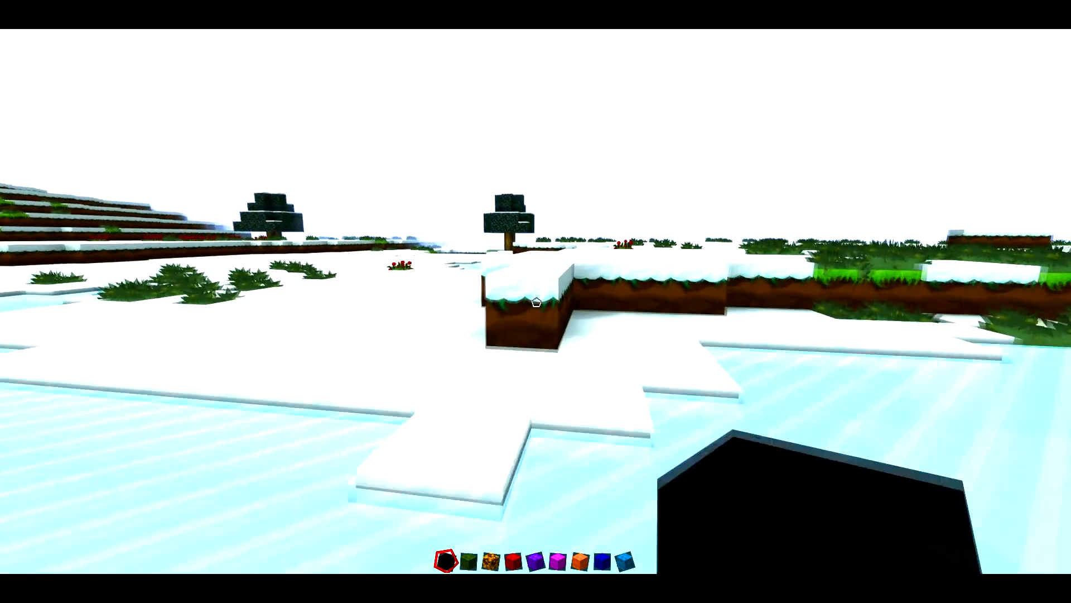
pyautogui.moveTo(536, 301)
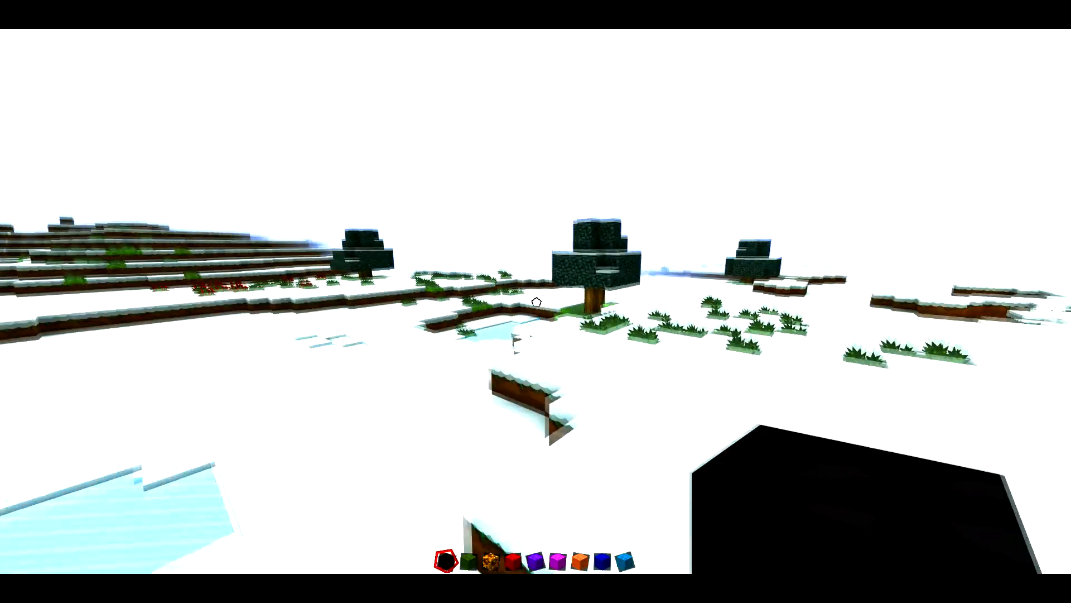
pyautogui.moveTo(536, 303)
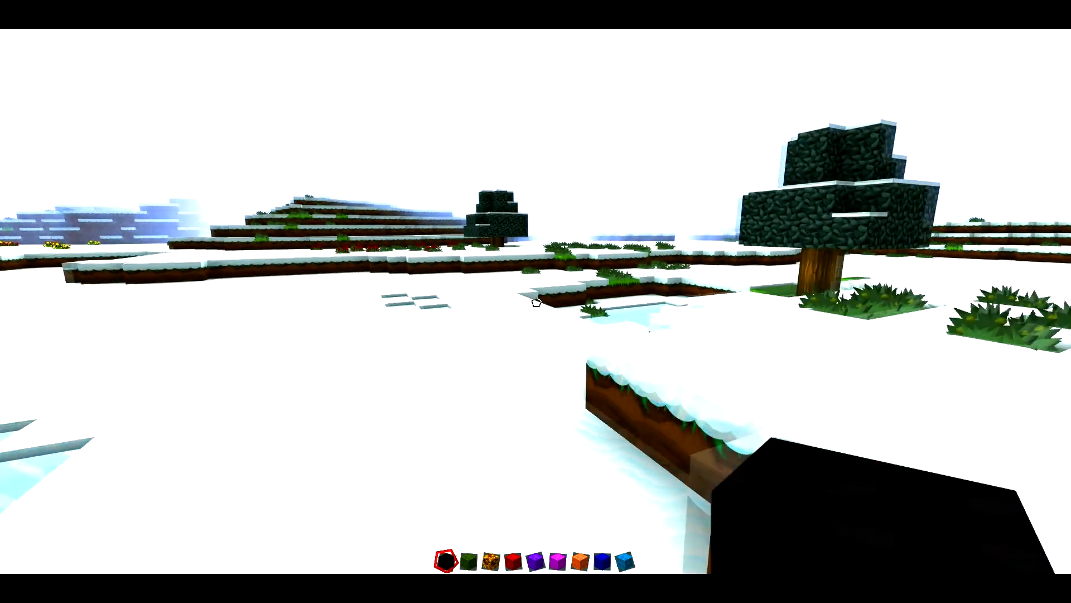
pyautogui.moveTo(536, 301)
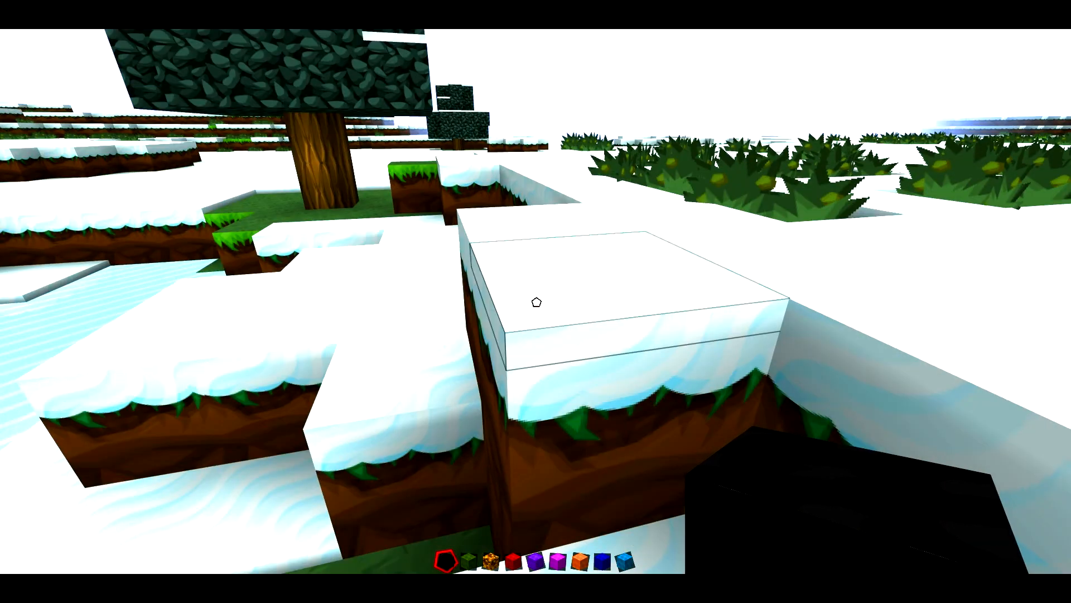
pyautogui.moveTo(536, 302)
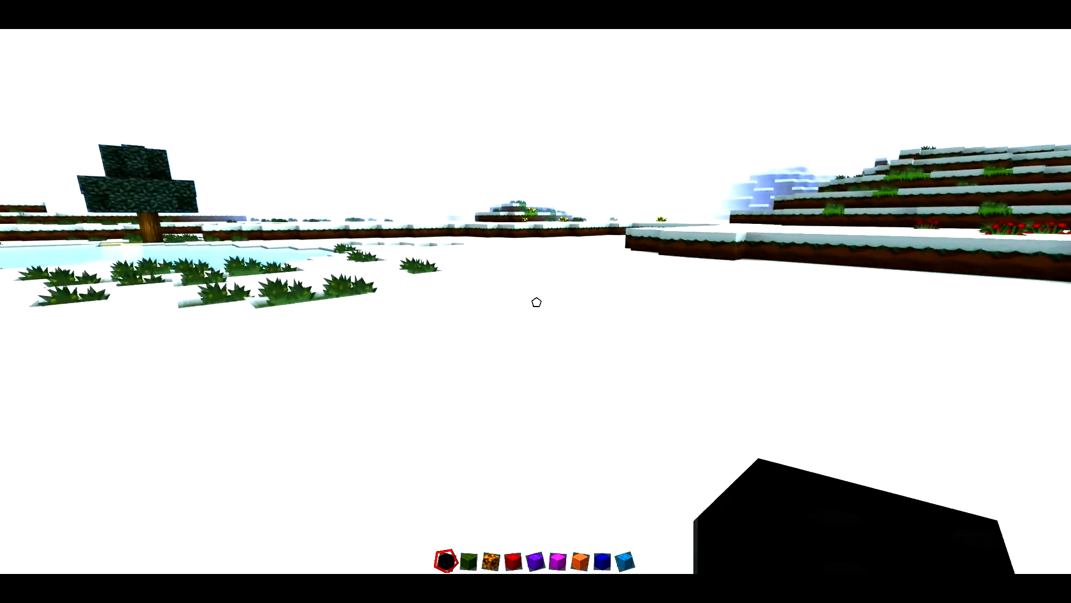
# - Pause the game to bring up the game menu over the snowy landscape
pyautogui.press('Escape')
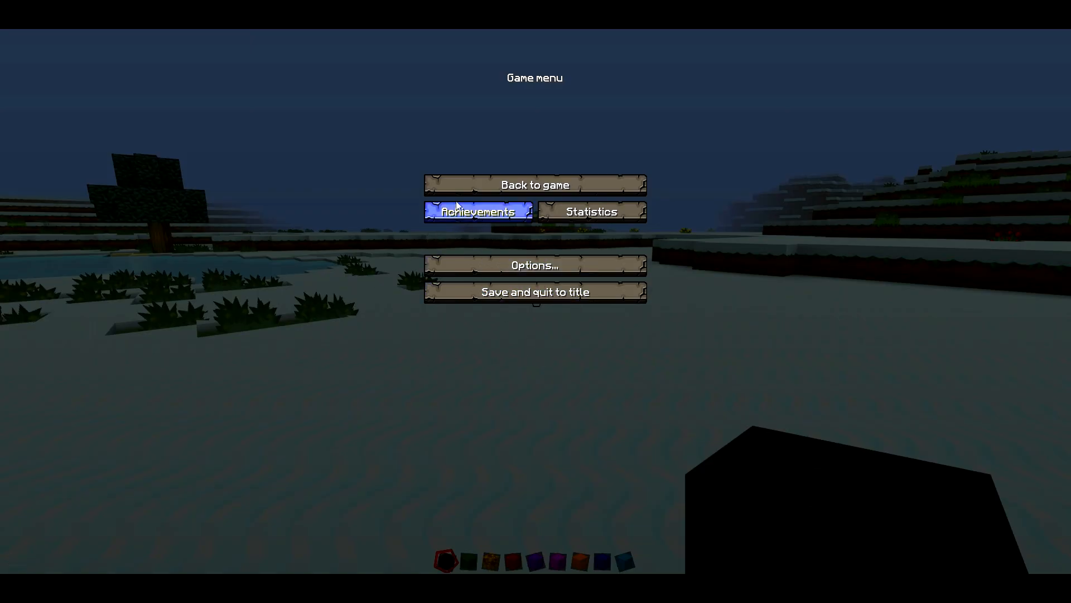
pyautogui.click(534, 184)
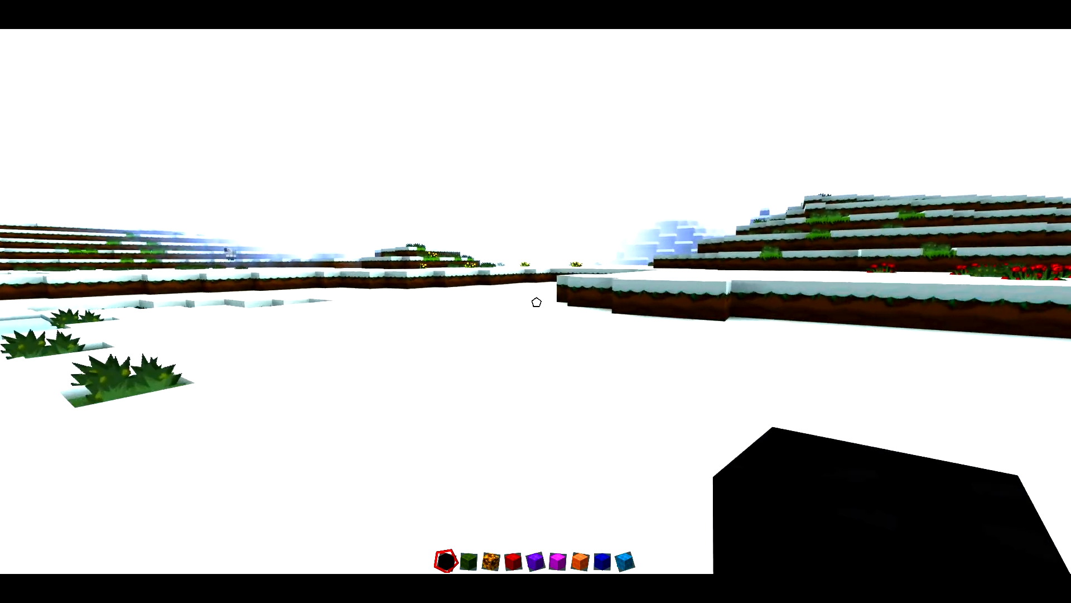
pyautogui.moveTo(536, 301)
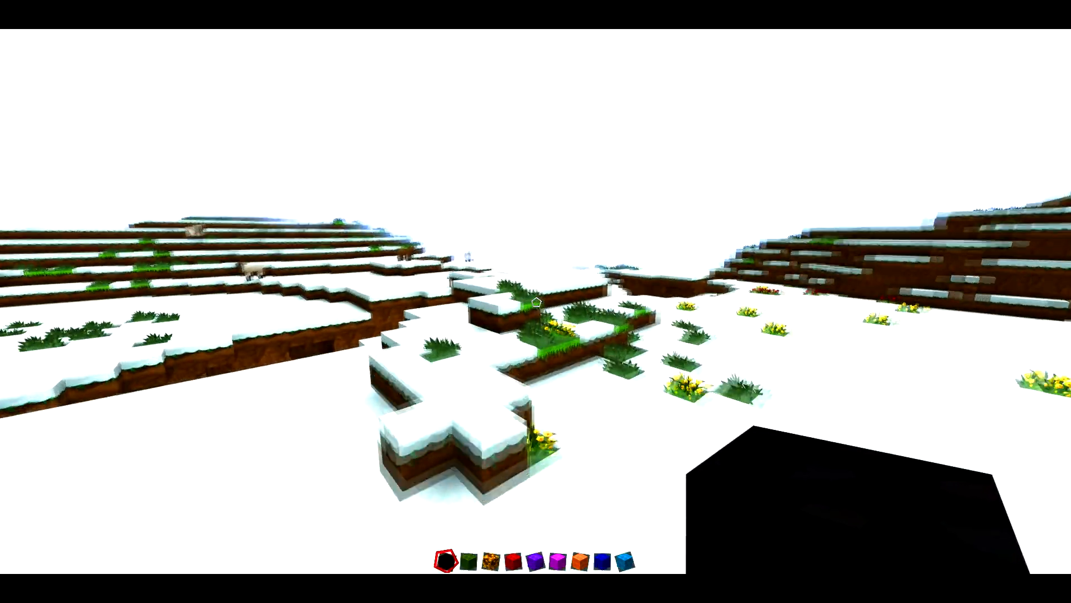
pyautogui.moveTo(536, 301)
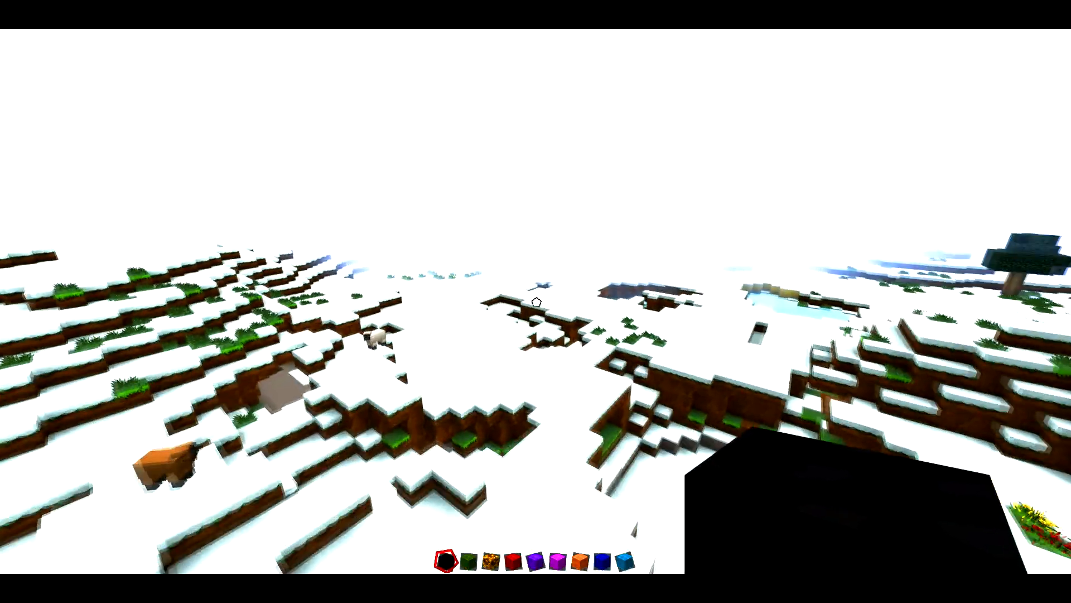
pyautogui.press('Escape')
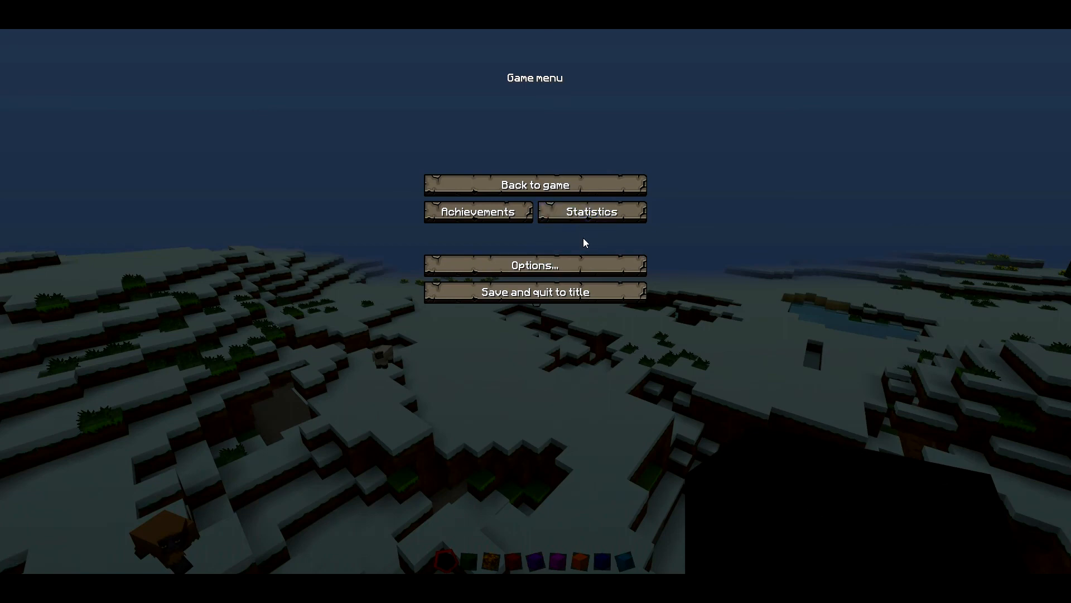
# - Reach Video Settings from Options and change the Render Distance
pyautogui.click(534, 265)
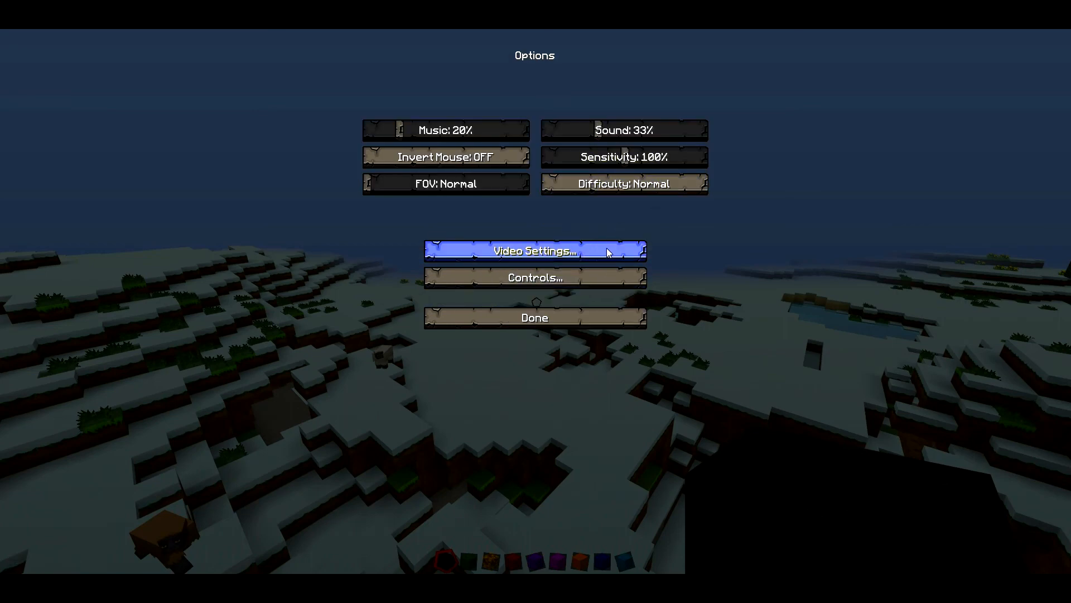
pyautogui.click(535, 251)
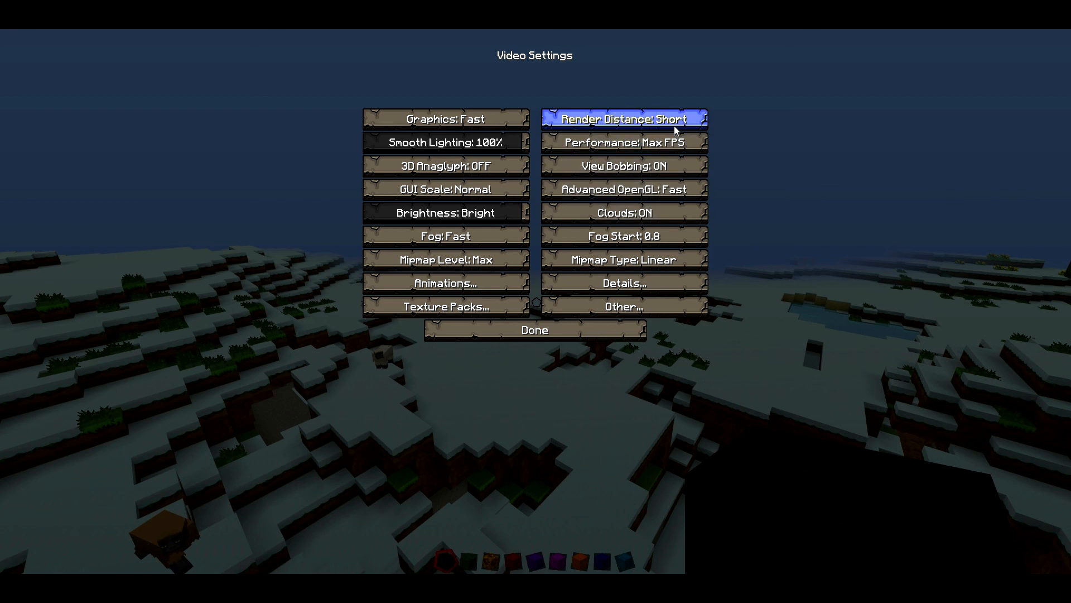
pyautogui.click(623, 120)
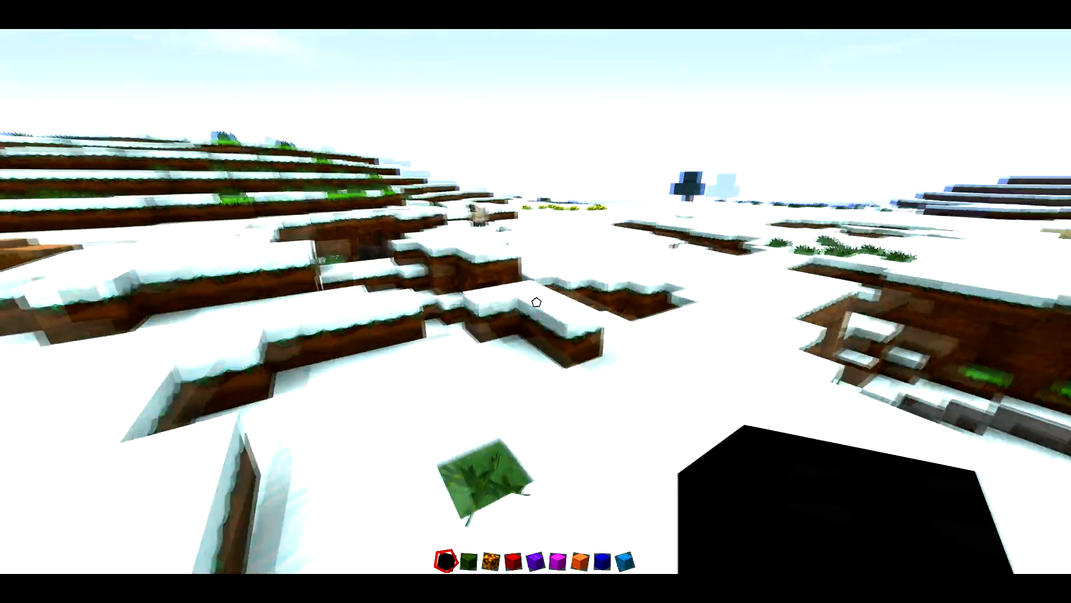
pyautogui.moveTo(536, 301)
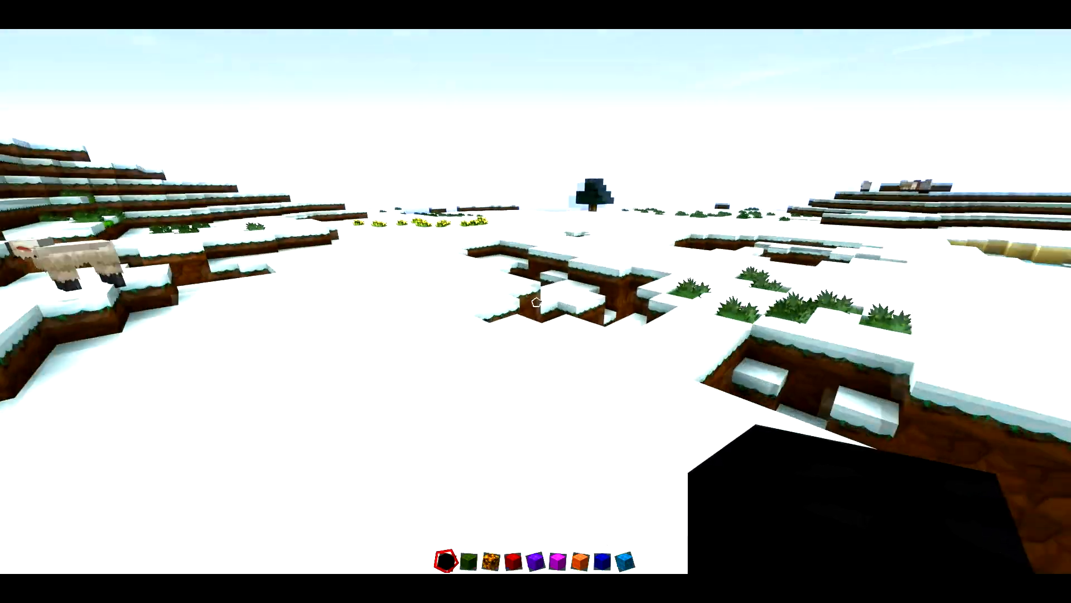
pyautogui.moveTo(535, 301)
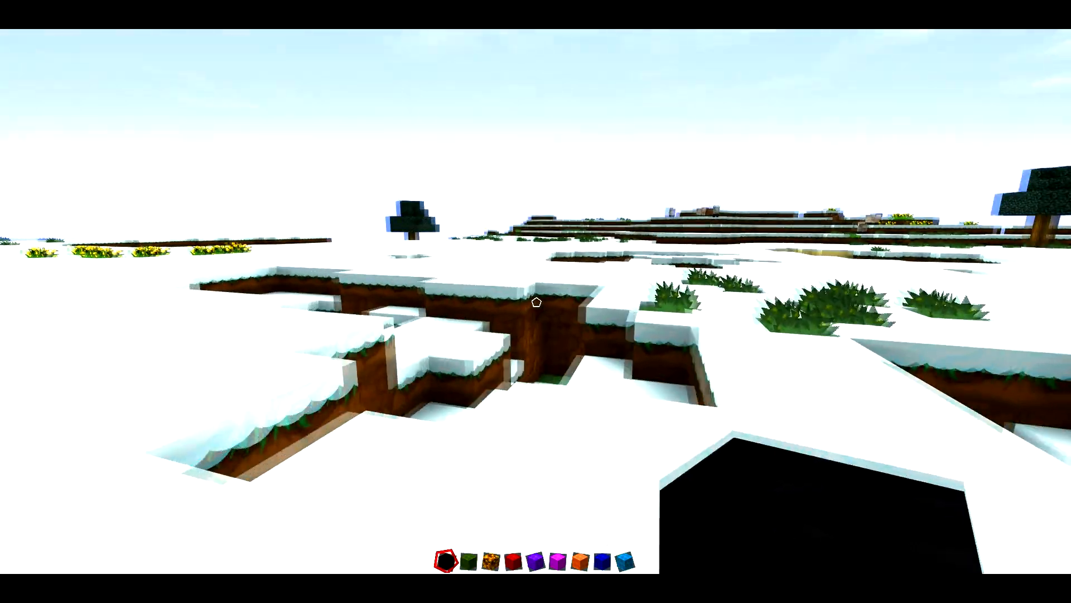
pyautogui.moveTo(535, 303)
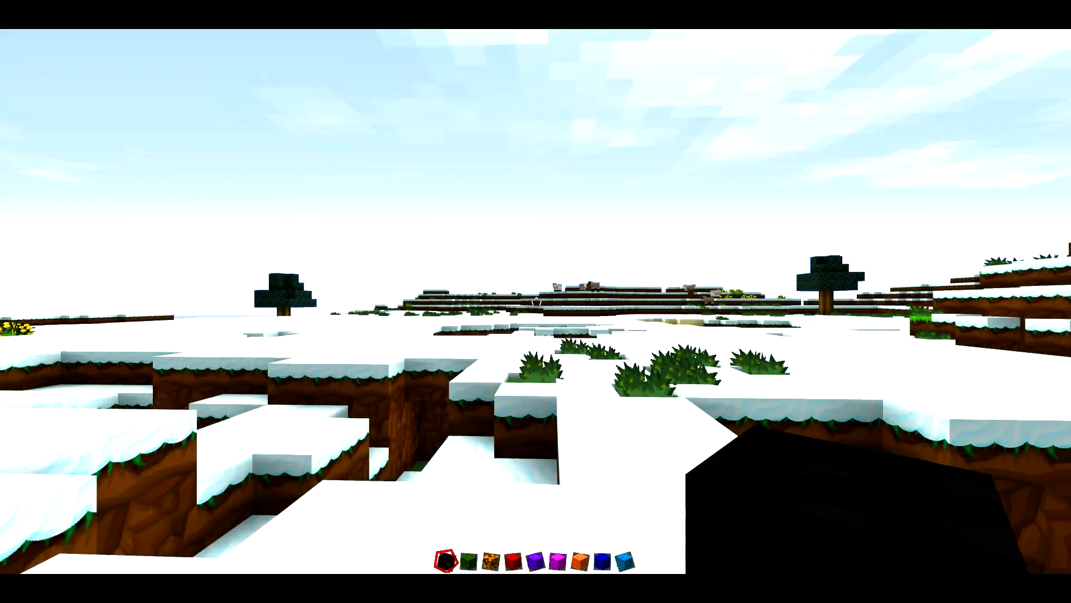
# - Pause and choose Save and quit to title to leave the world
pyautogui.press('Escape')
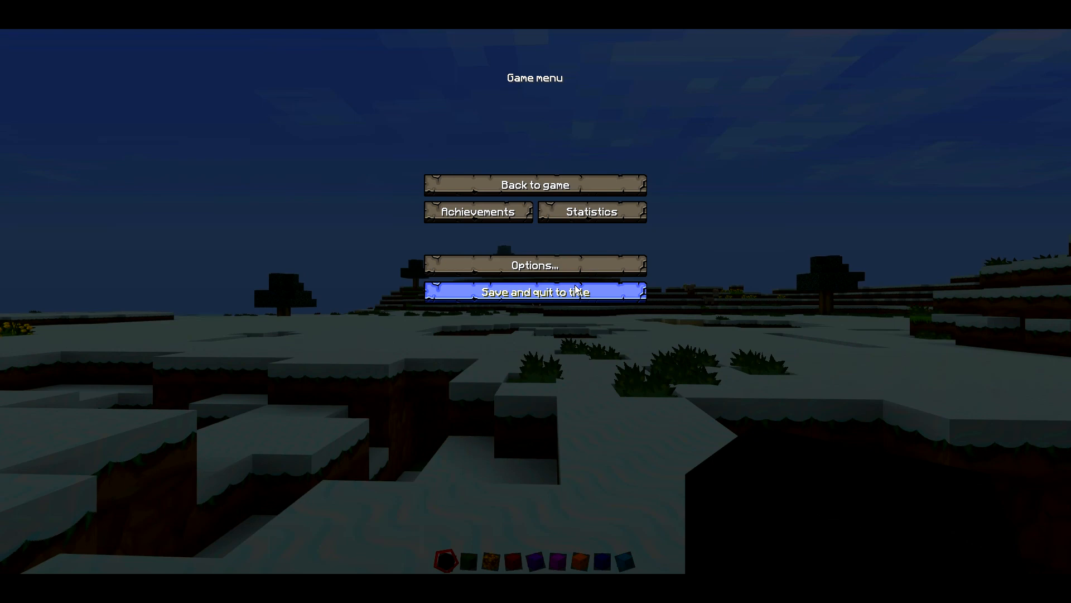
pyautogui.click(535, 184)
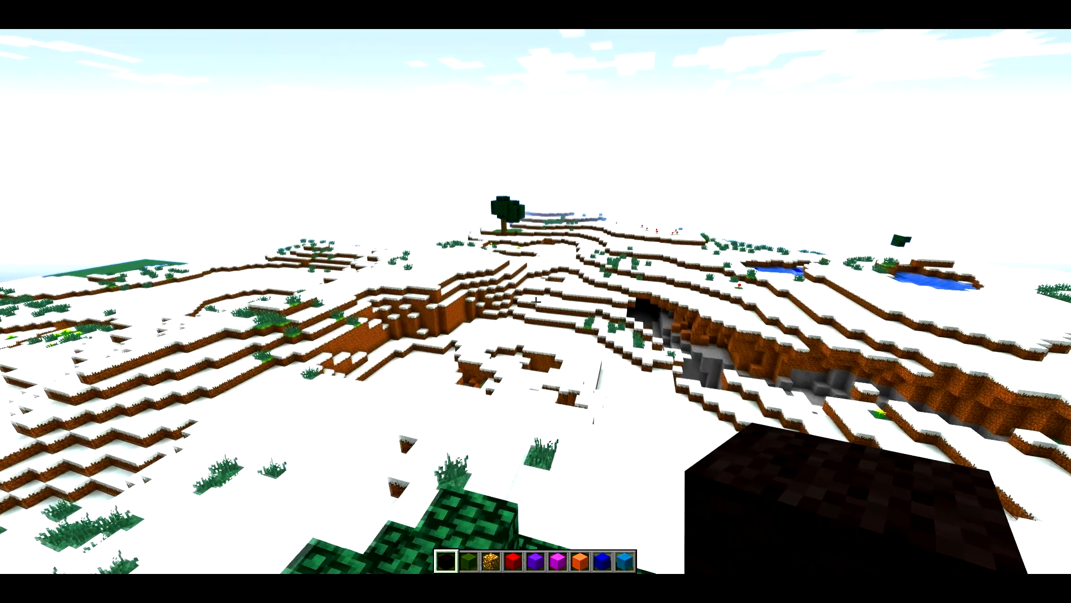
pyautogui.moveTo(536, 302)
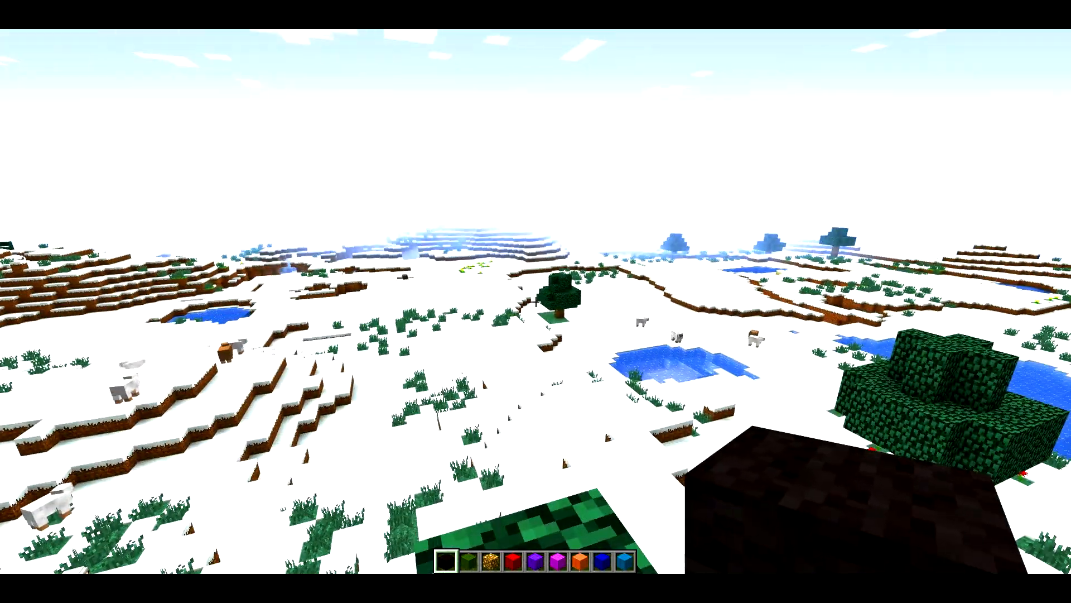
pyautogui.moveTo(535, 301)
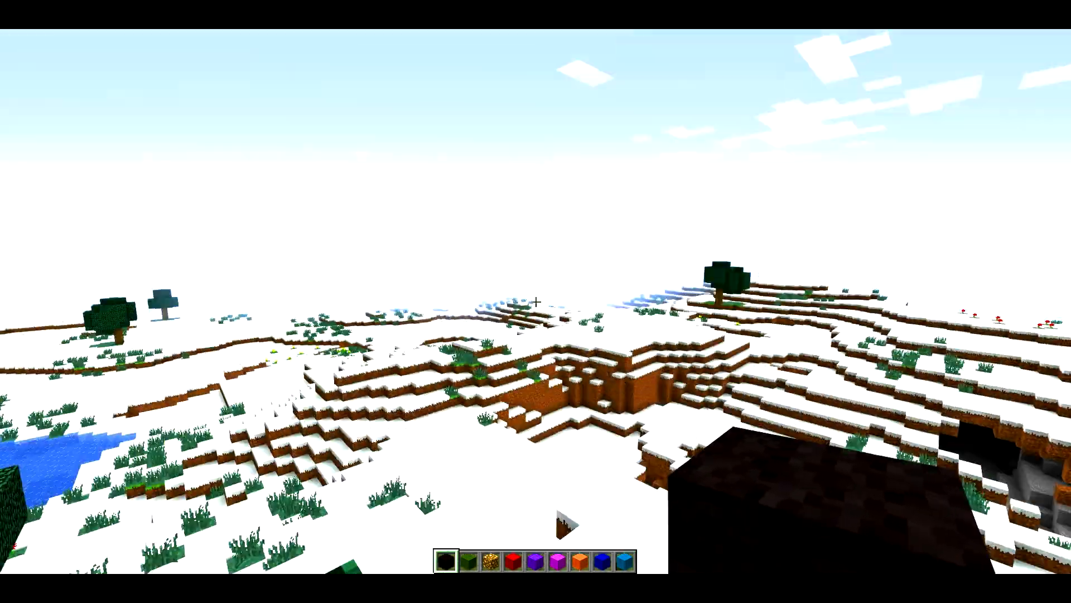
pyautogui.moveTo(535, 301)
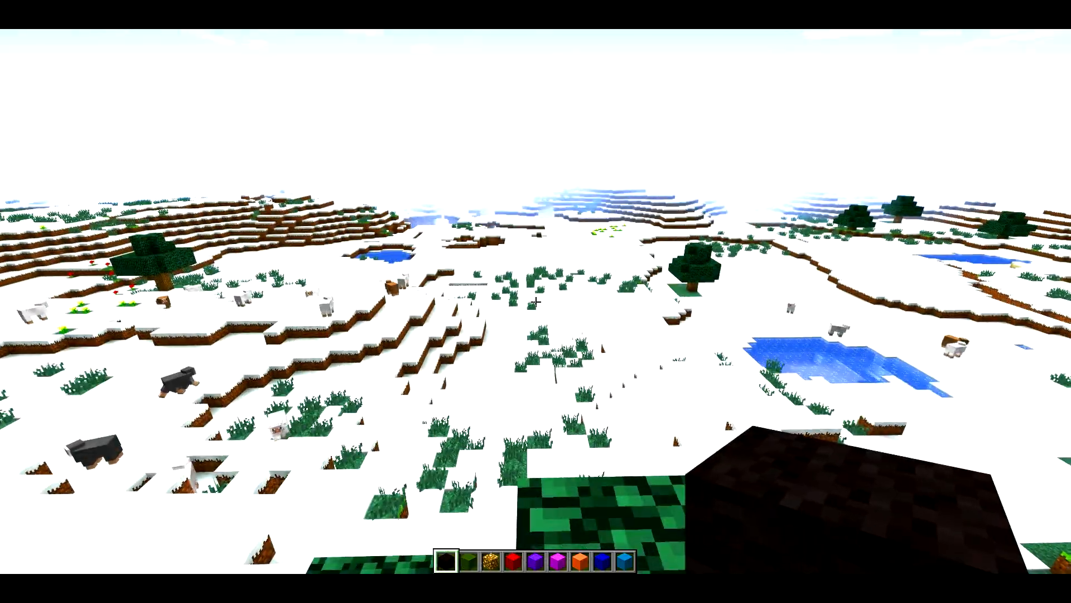
pyautogui.moveTo(536, 302)
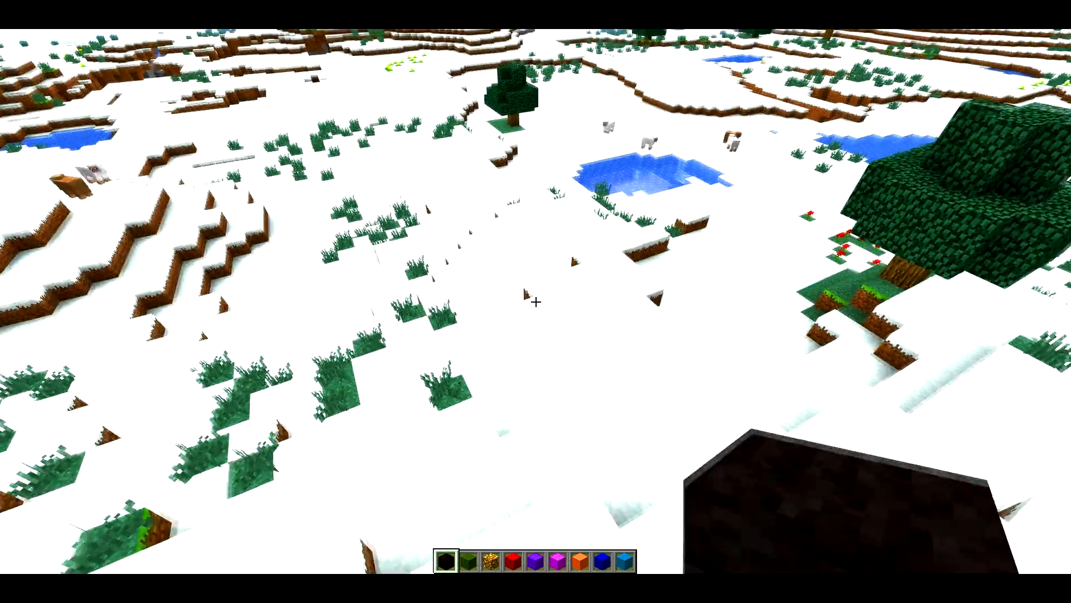
pyautogui.moveTo(536, 301)
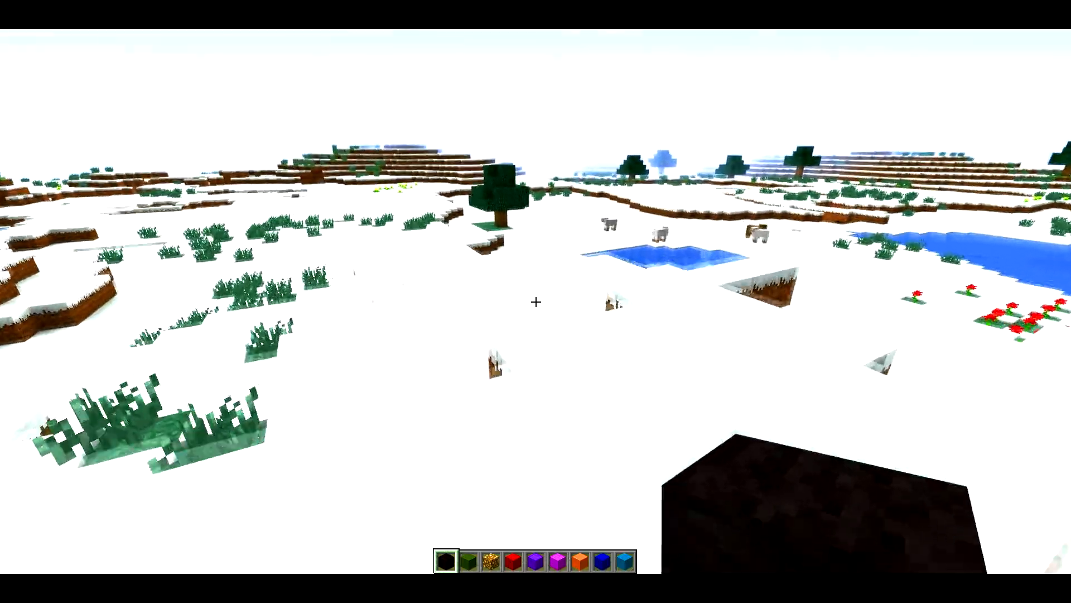
pyautogui.moveTo(536, 302)
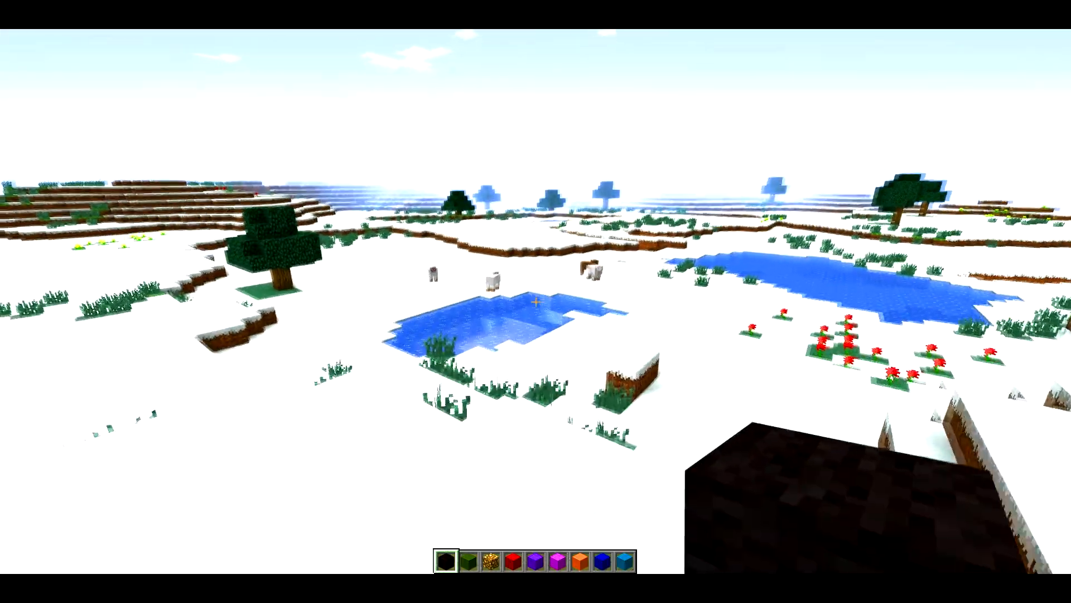
pyautogui.moveTo(536, 302)
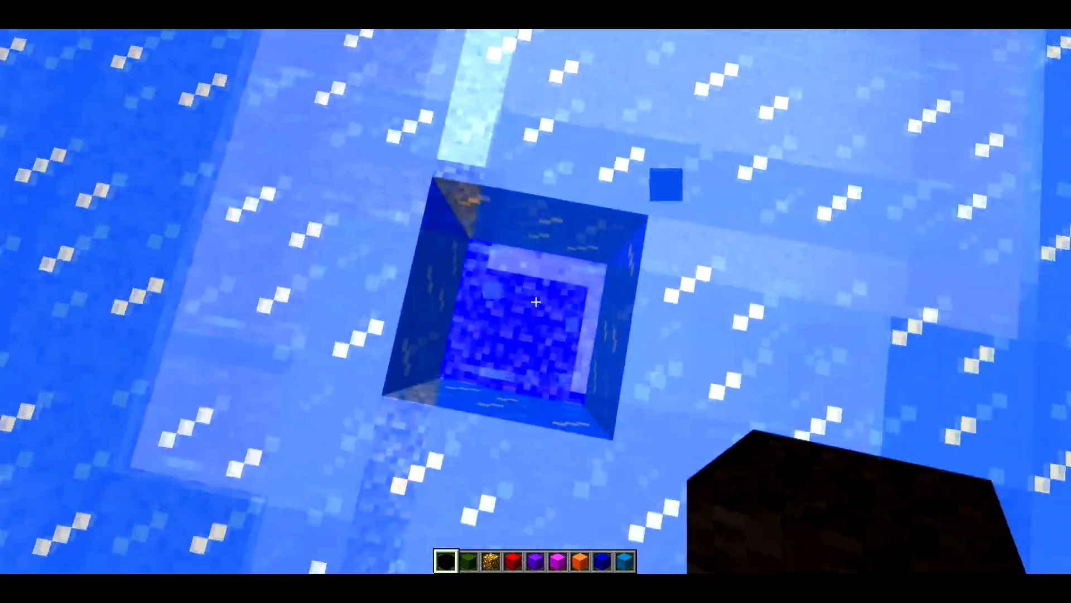
pyautogui.moveTo(536, 303)
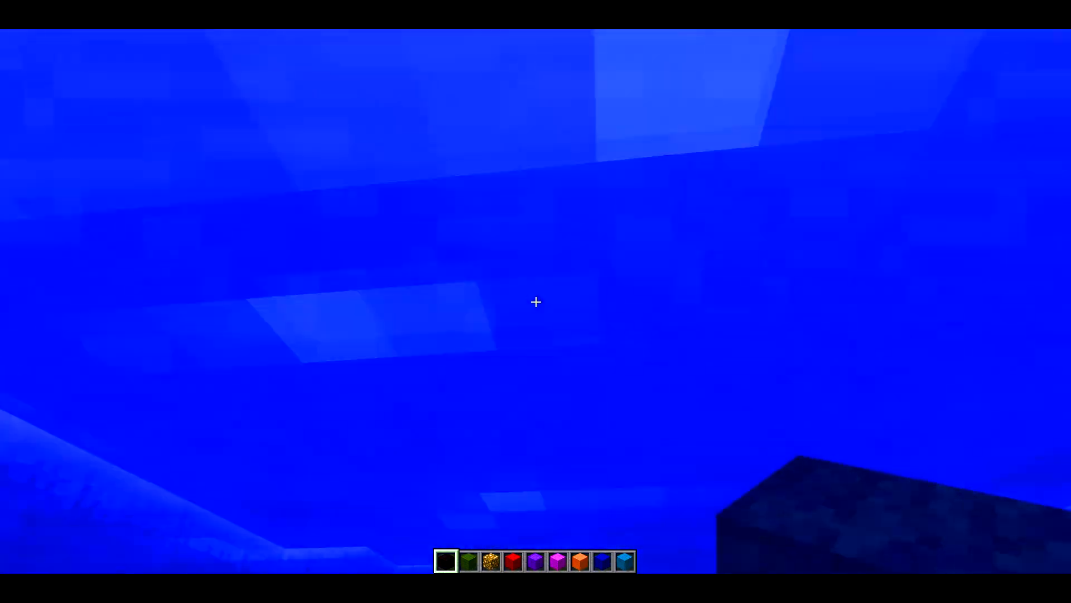